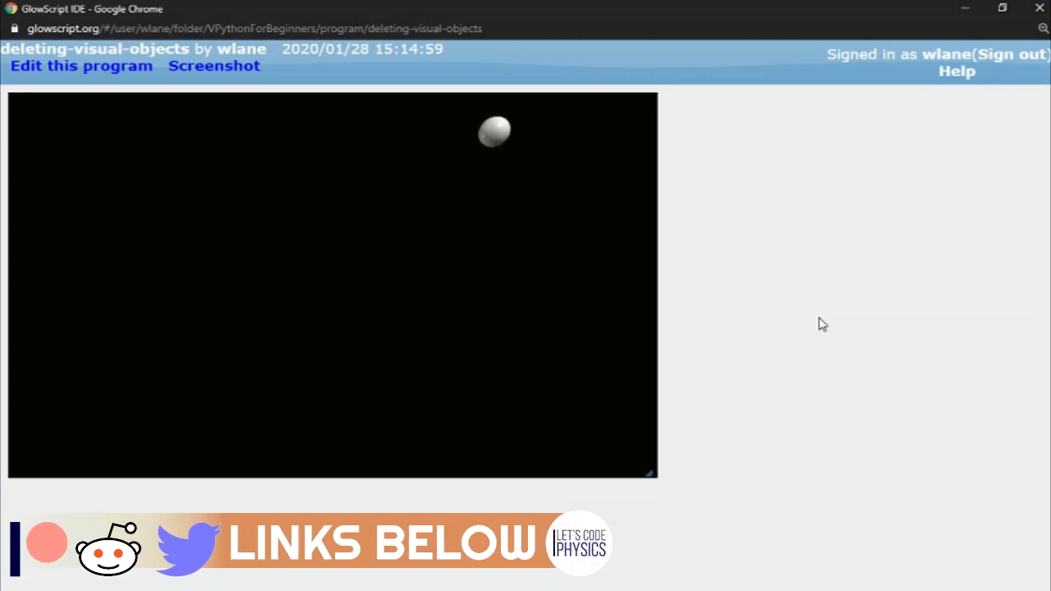
{"action": "mouse_move", "coordinate": [597, 267]}
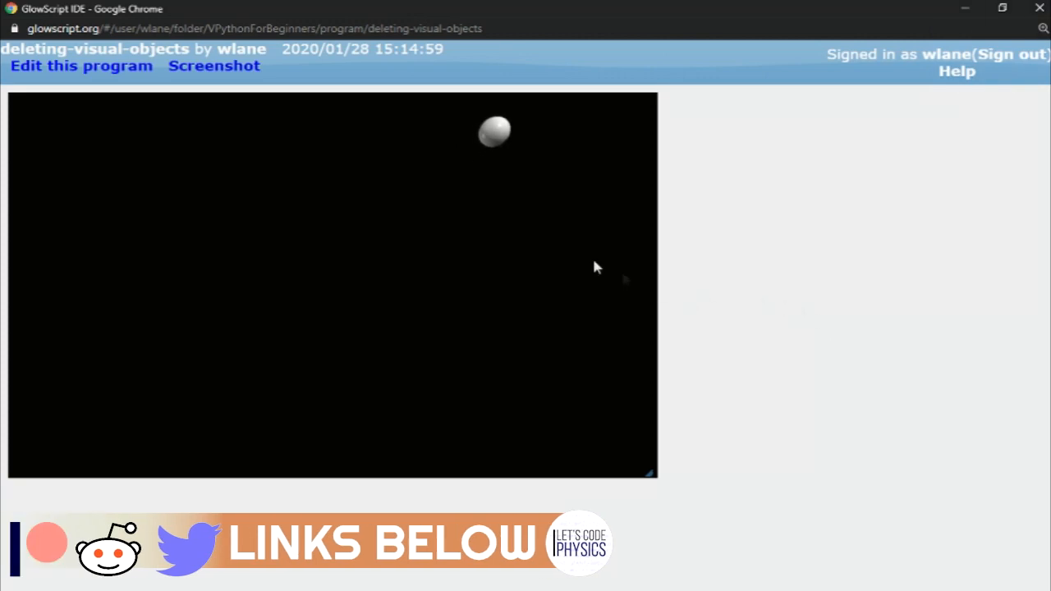
{"action": "mouse_move", "coordinate": [564, 167]}
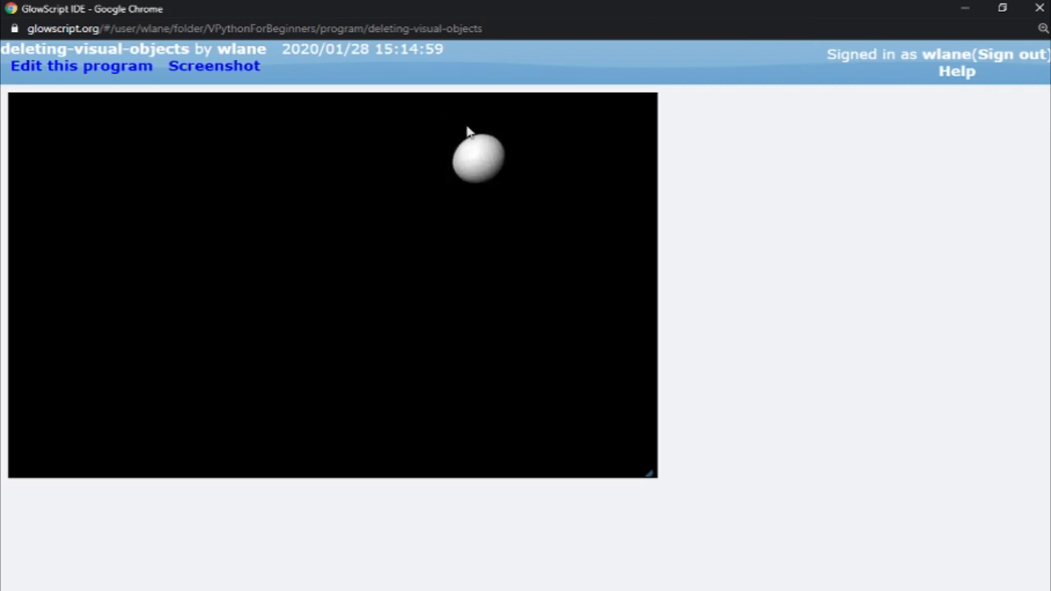
{"action": "mouse_move", "coordinate": [493, 330]}
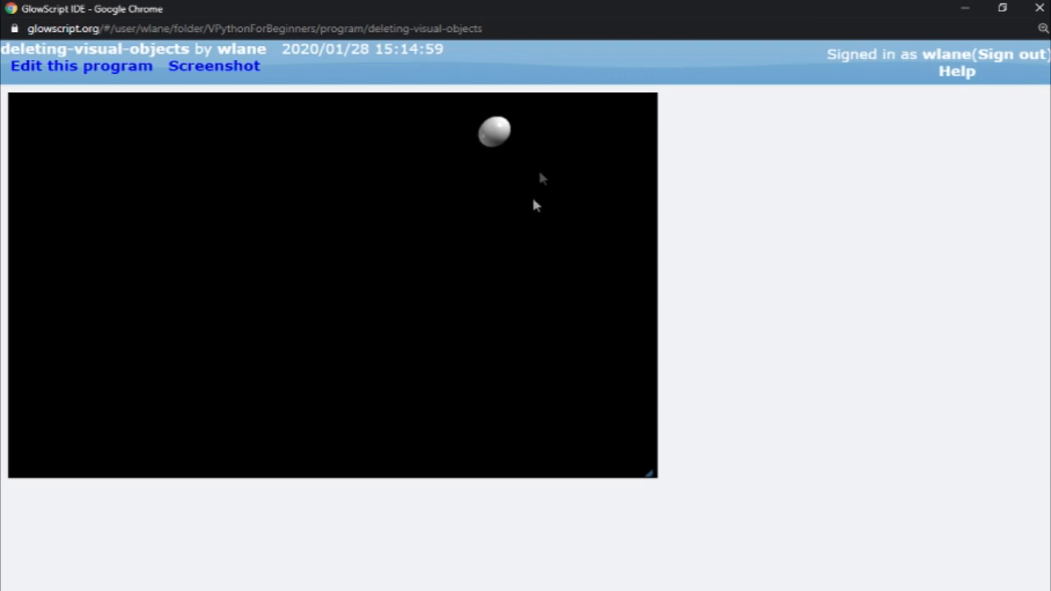
{"action": "mouse_move", "coordinate": [218, 347]}
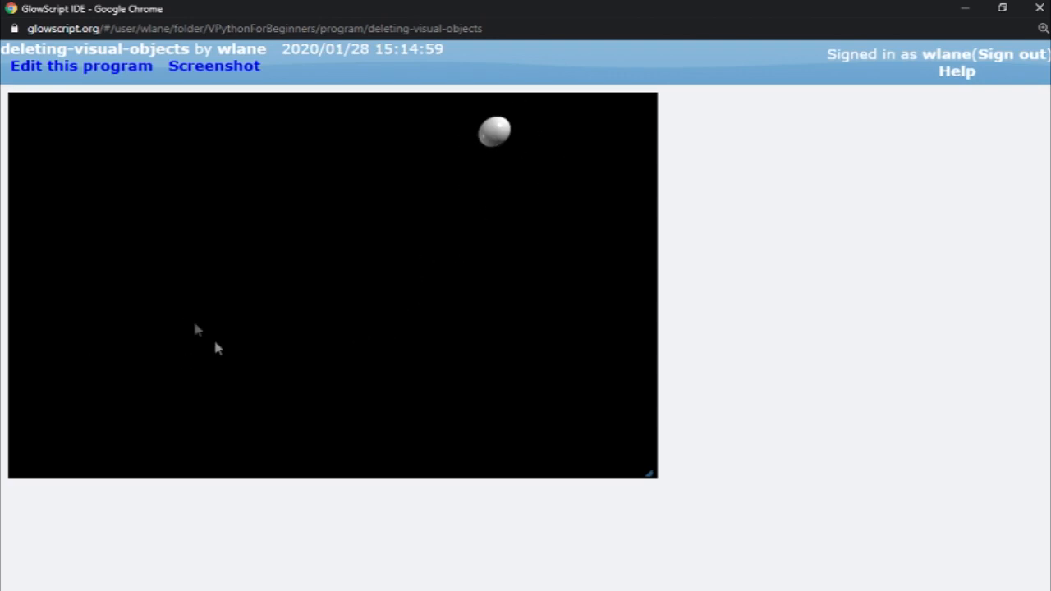
{"action": "mouse_move", "coordinate": [525, 119]}
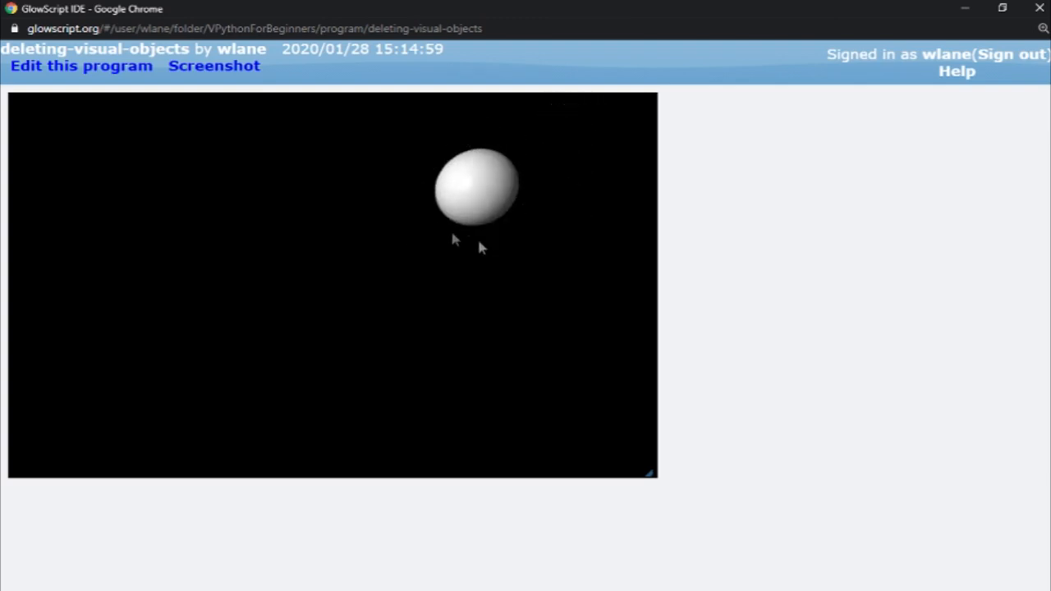
{"action": "mouse_move", "coordinate": [519, 156]}
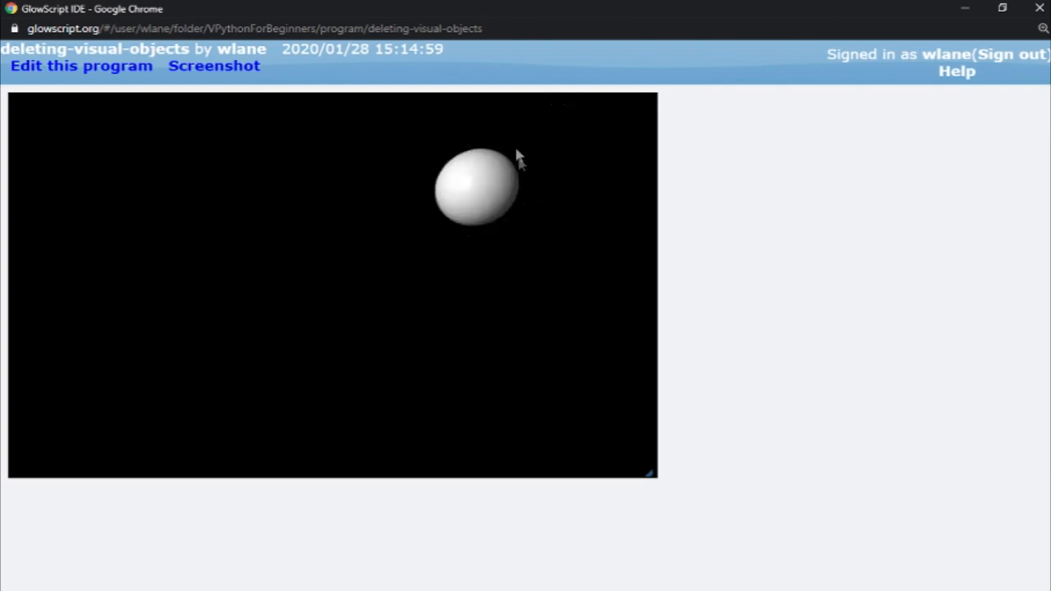
{"action": "mouse_move", "coordinate": [501, 132]}
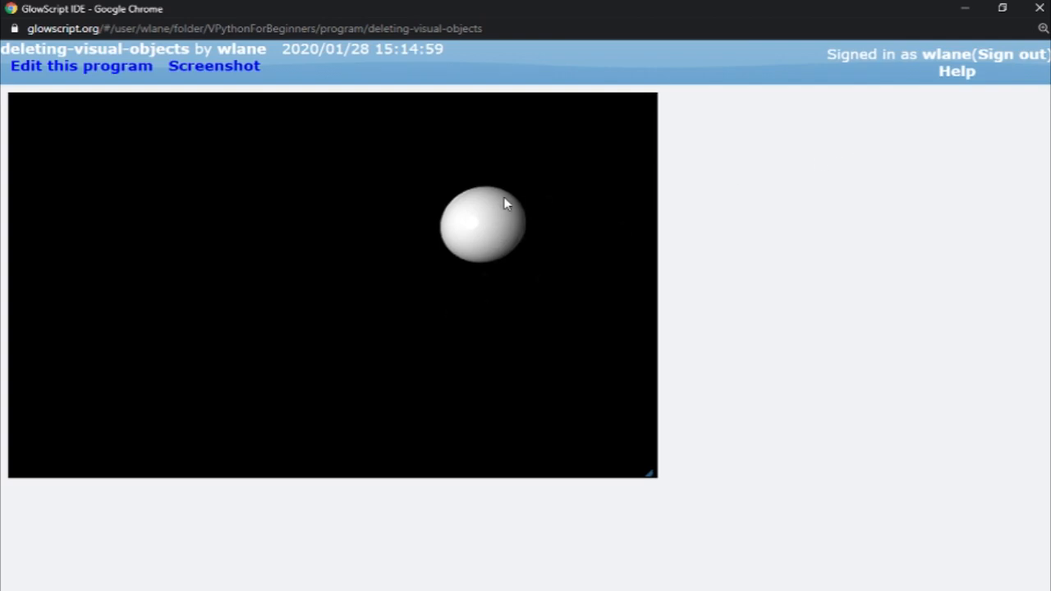
{"action": "mouse_move", "coordinate": [610, 212]}
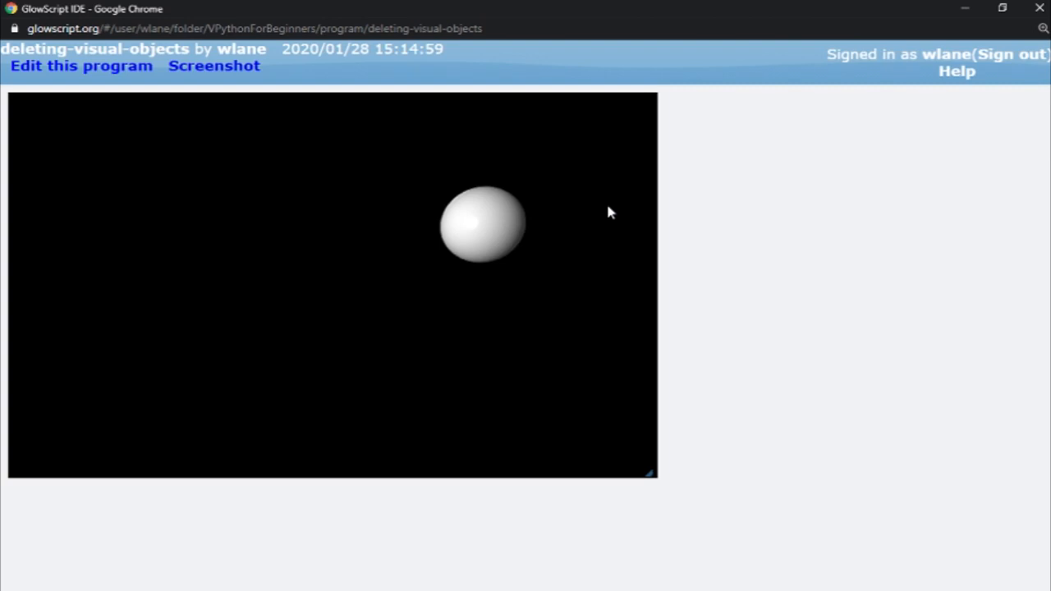
Open the code editor, review the sphere-moving loop, and add a blank line under the delete-ball comment
{"action": "left_click", "coordinate": [80, 66]}
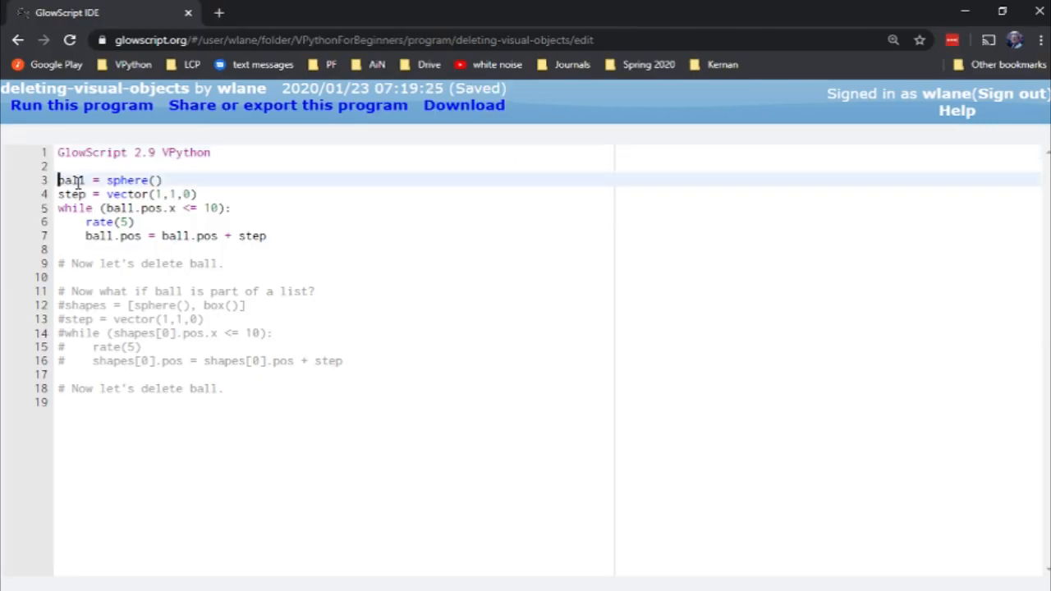
{"action": "left_click_drag", "start_coordinate": [58, 179], "coordinate": [266, 236]}
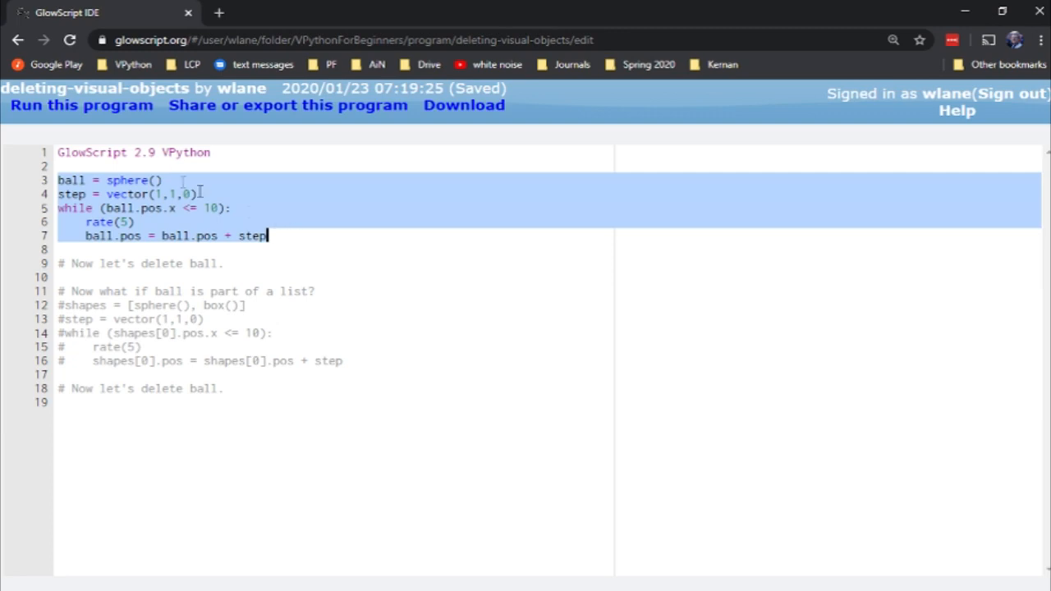
{"action": "left_click", "coordinate": [74, 180]}
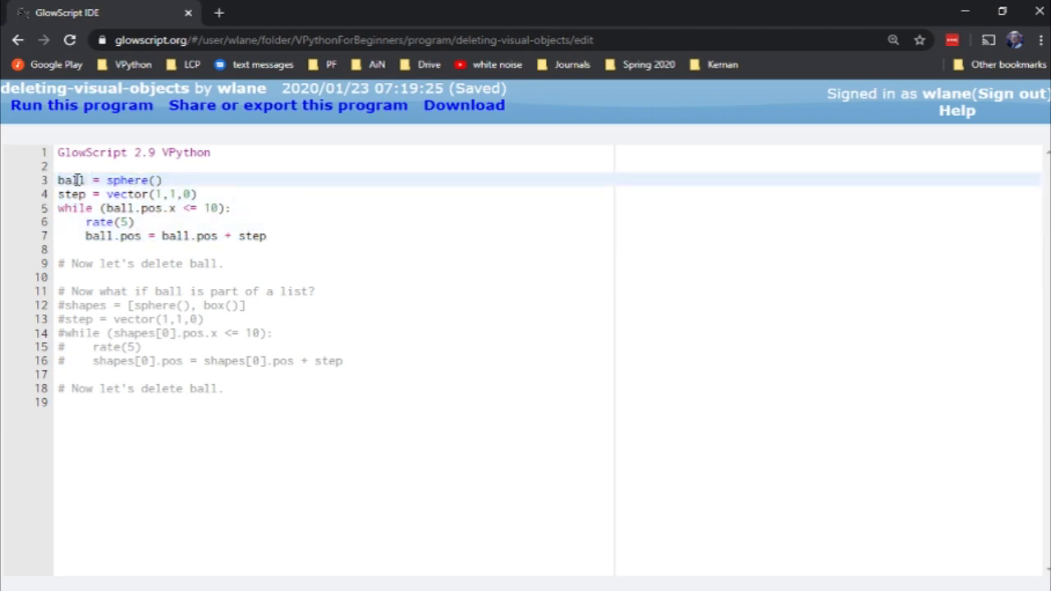
{"action": "left_click", "coordinate": [175, 194]}
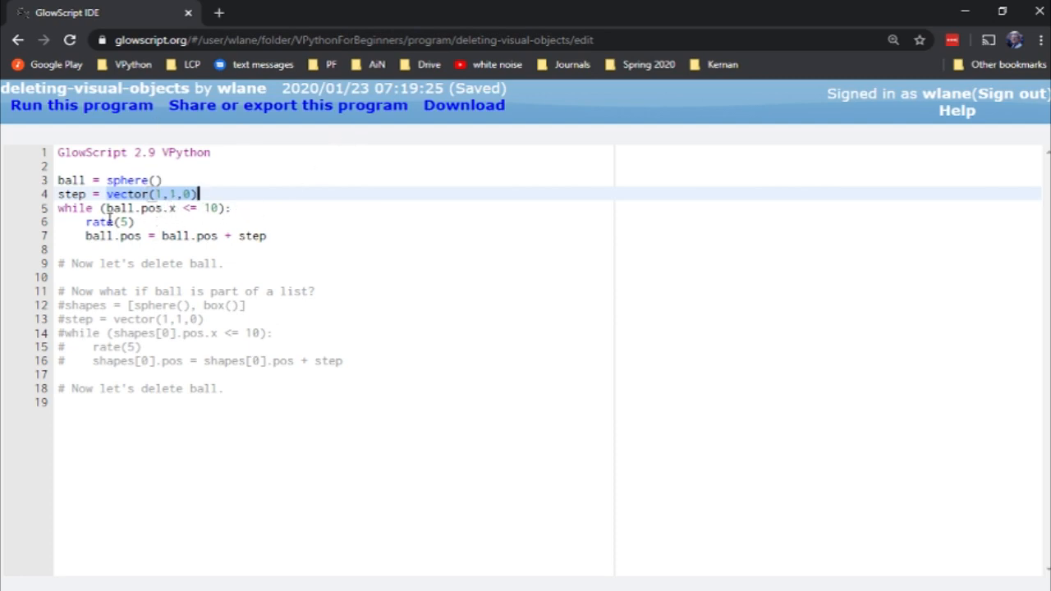
{"action": "mouse_move", "coordinate": [197, 208]}
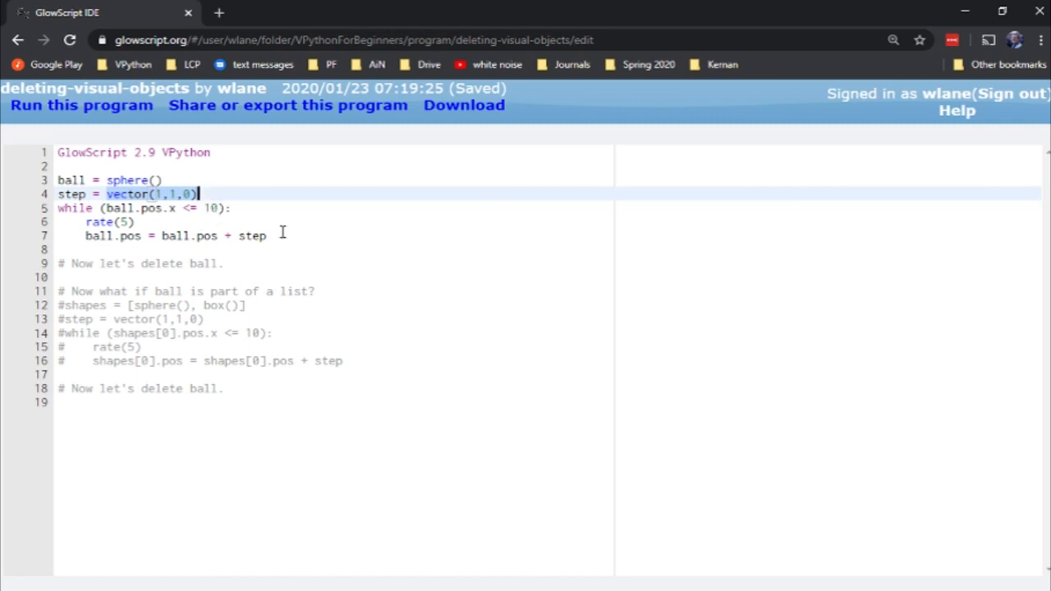
{"action": "left_click", "coordinate": [271, 235]}
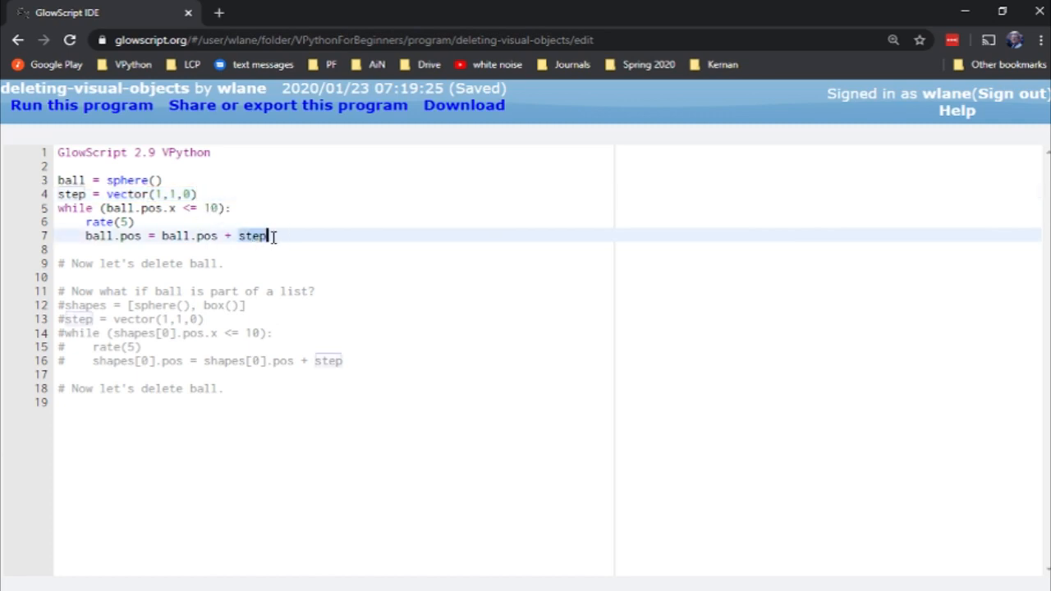
{"action": "mouse_move", "coordinate": [333, 226]}
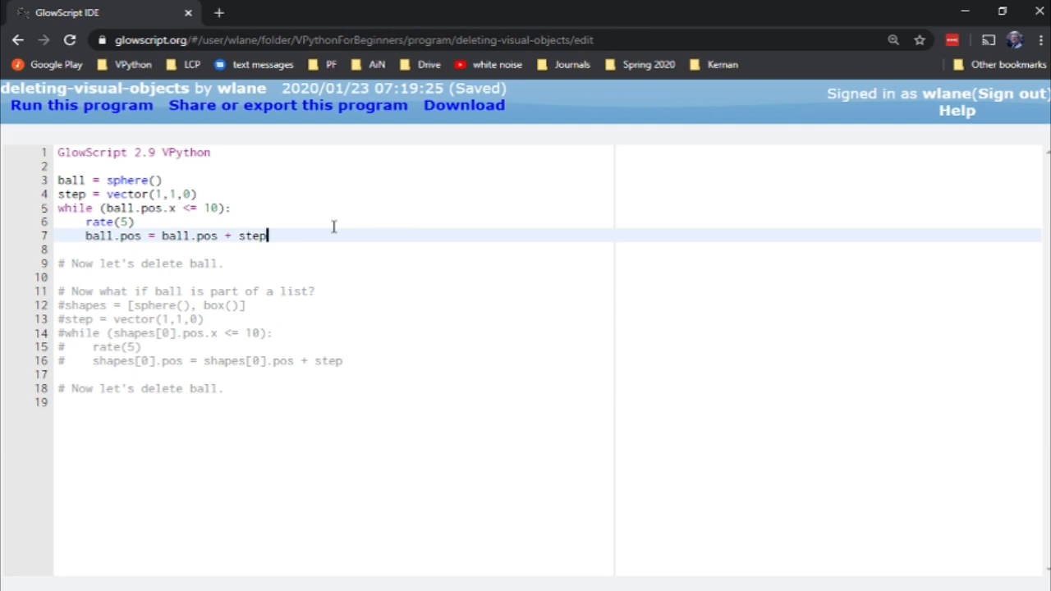
{"action": "left_click", "coordinate": [223, 263]}
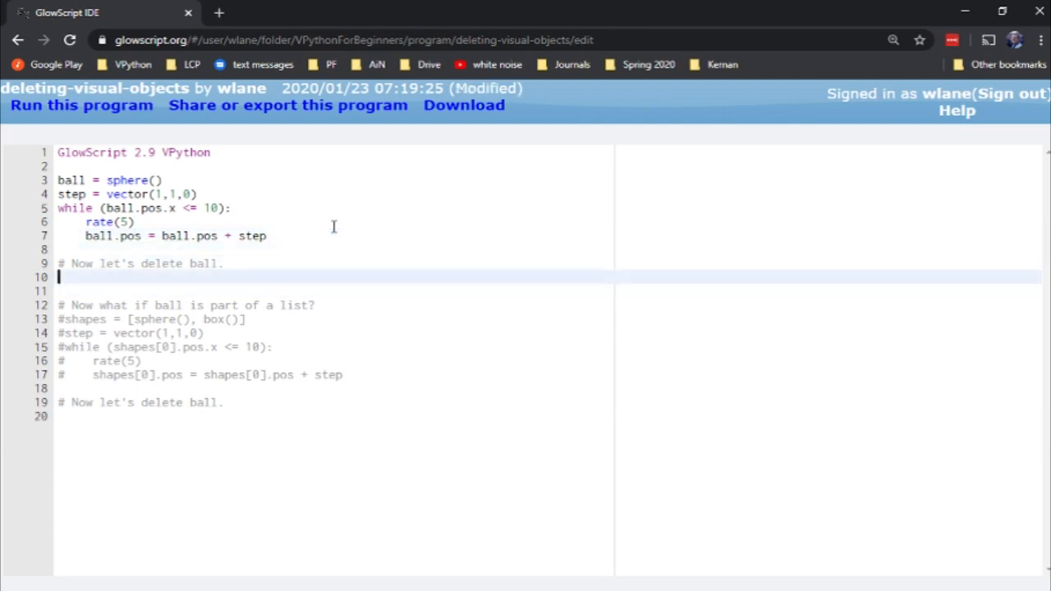
{"action": "key", "text": "ctrl+s"}
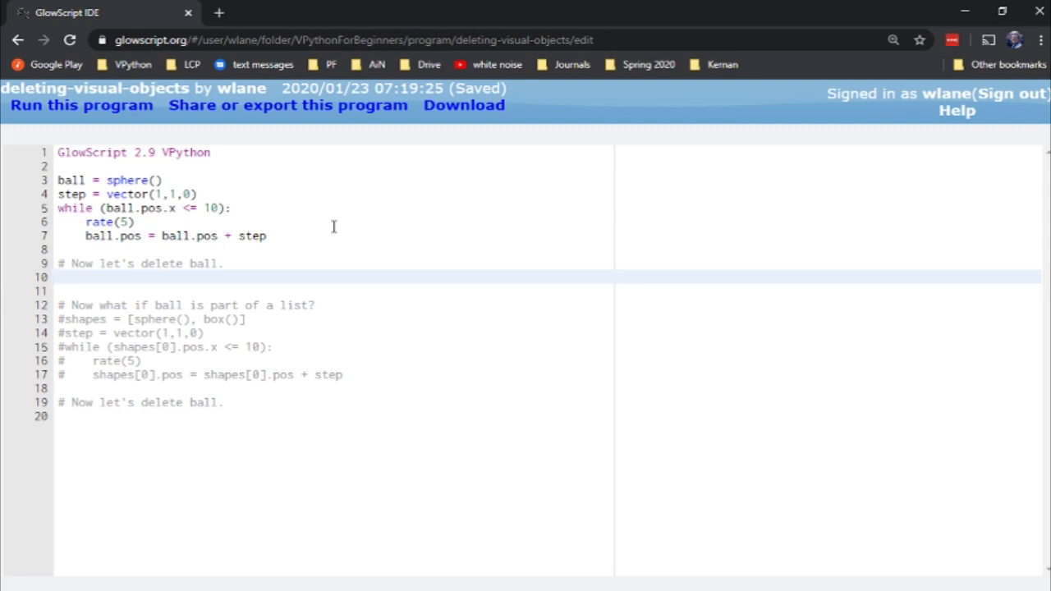
Add 'del ball' under the delete-ball comment, save, and run the program
{"action": "type", "text": "del"}
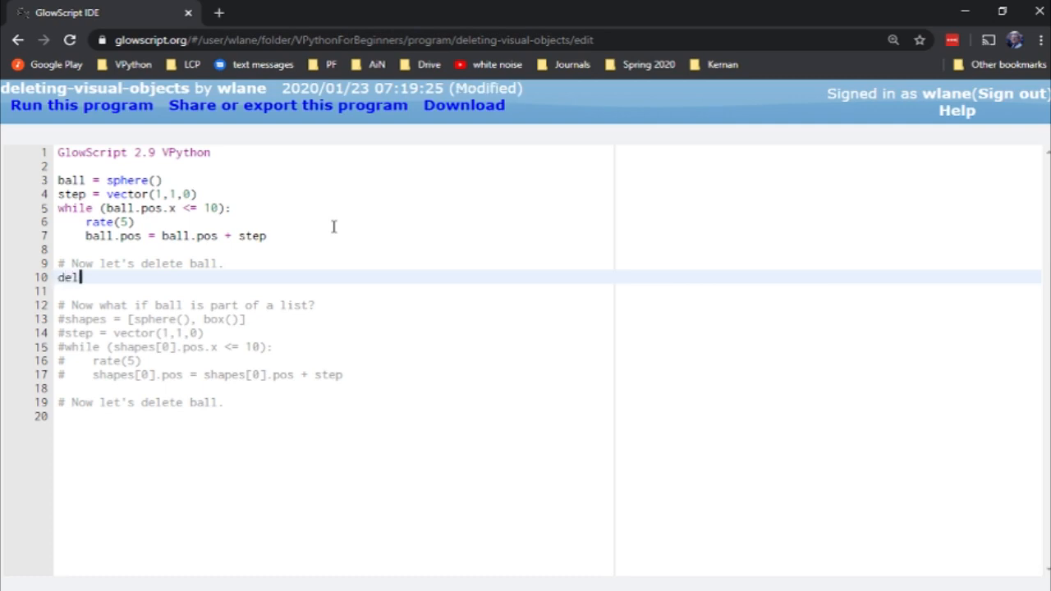
{"action": "type", "text": "ball"}
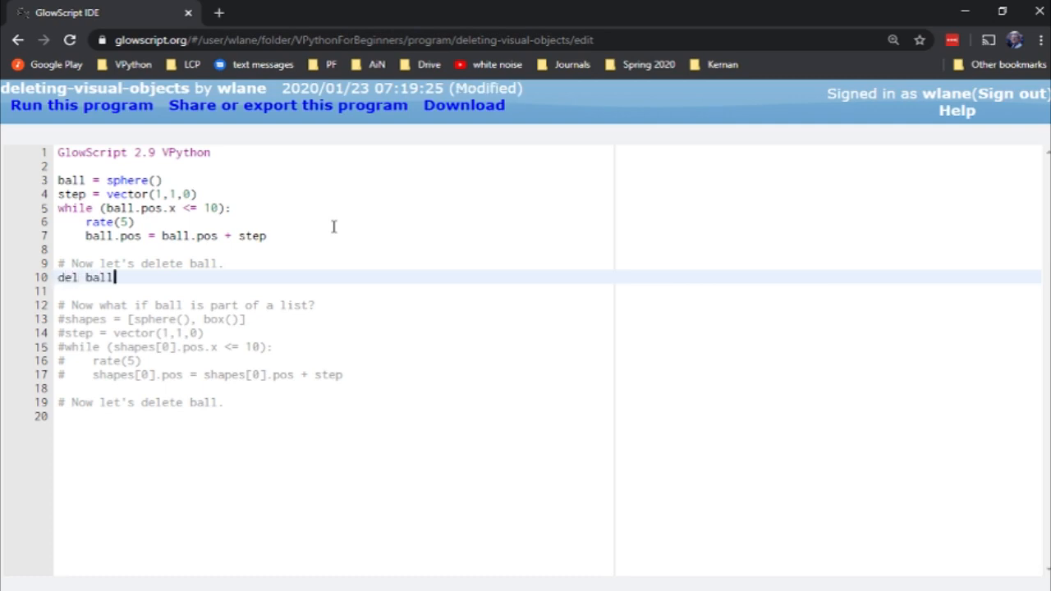
{"action": "key", "text": "ctrl+s"}
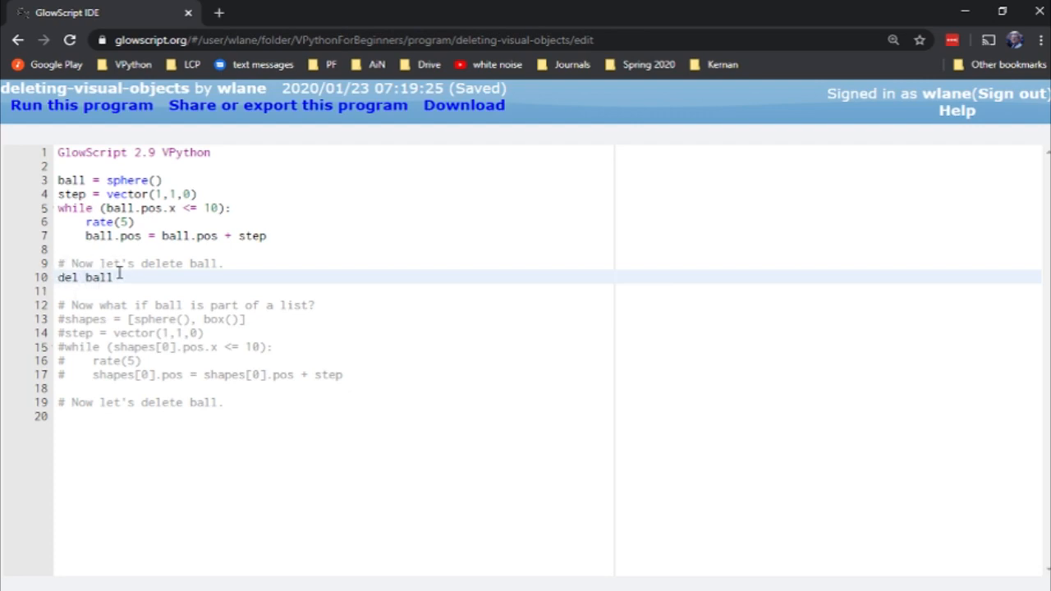
{"action": "left_click", "coordinate": [78, 180]}
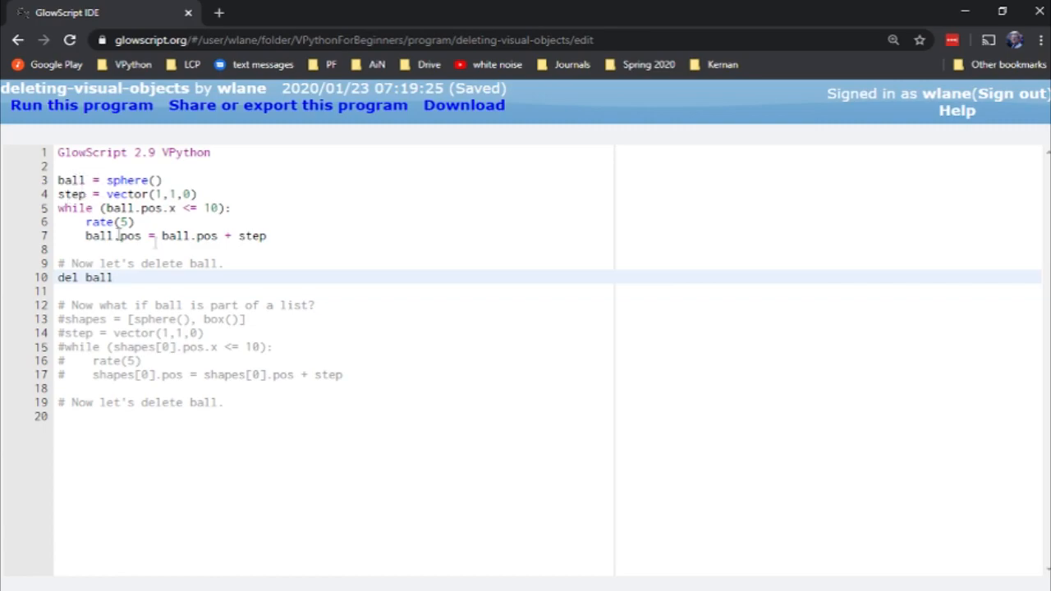
{"action": "left_click", "coordinate": [81, 105]}
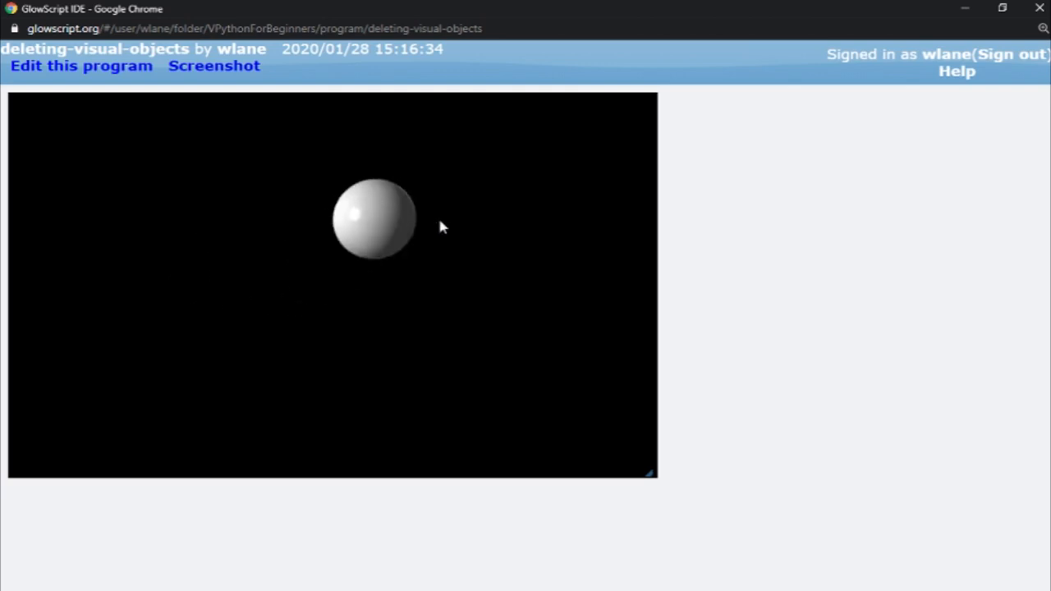
Leave the run, where the white sphere is still shown, and return to the code
{"action": "key", "text": "alt+tab"}
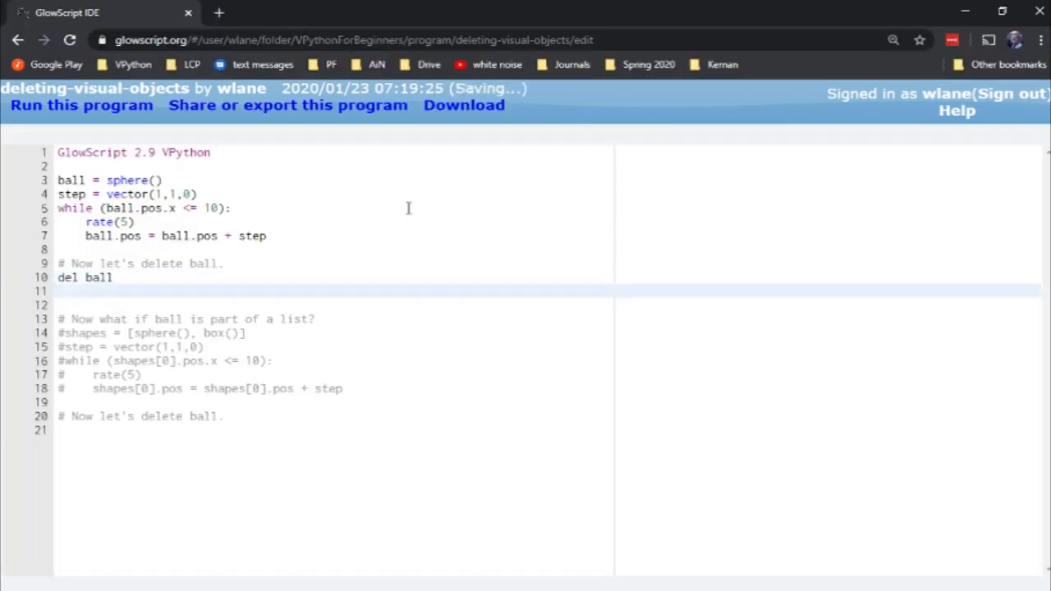
Add print(ball.pos) before and after 'del ball' and run the program
{"action": "type", "text": "print"}
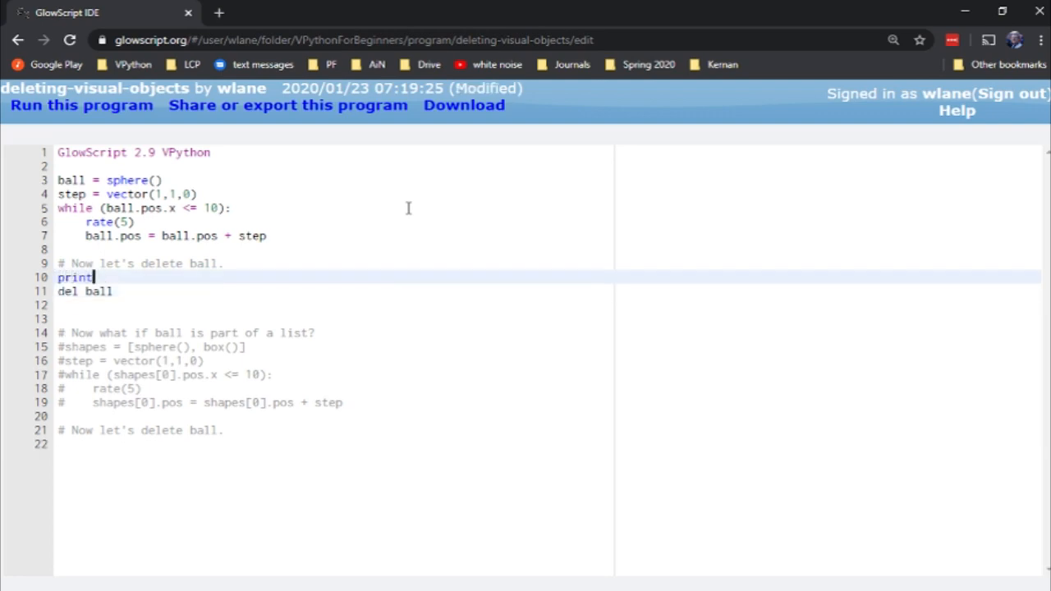
{"action": "type", "text": "(ball.pos)"}
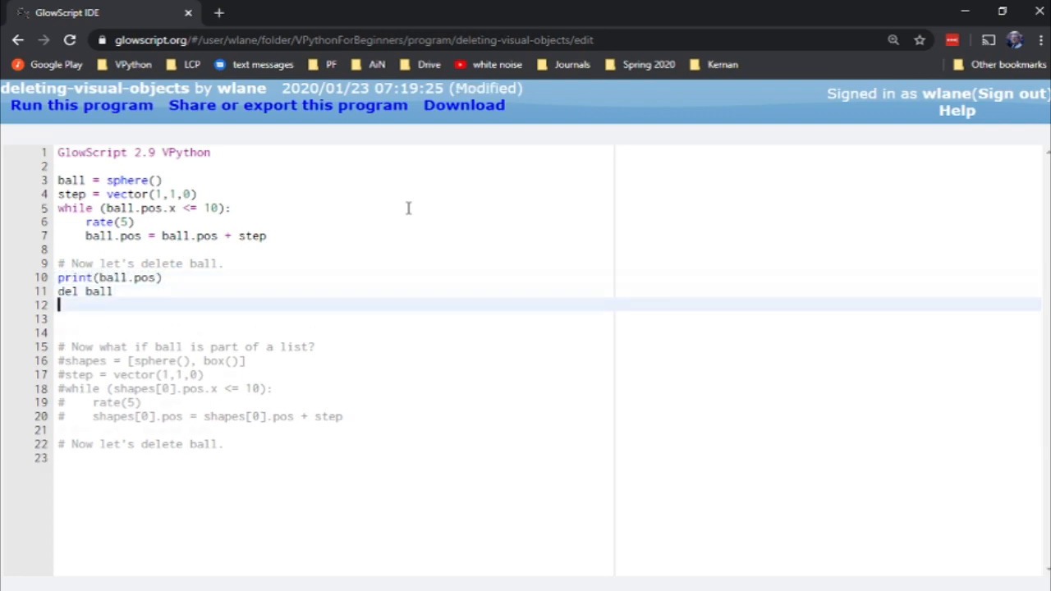
{"action": "type", "text": "print(ball.pos)"}
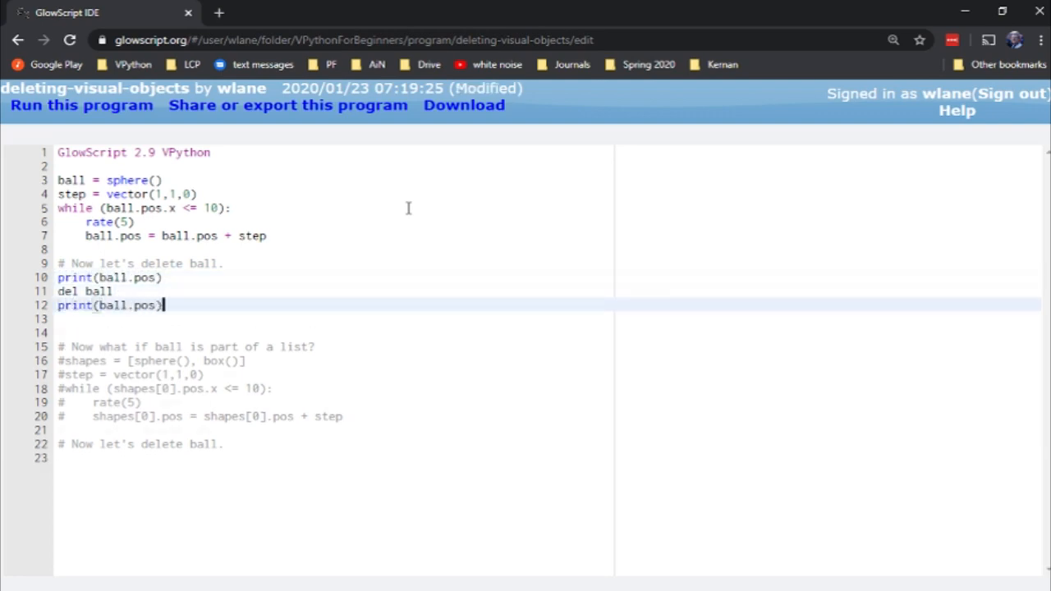
{"action": "left_click", "coordinate": [81, 104]}
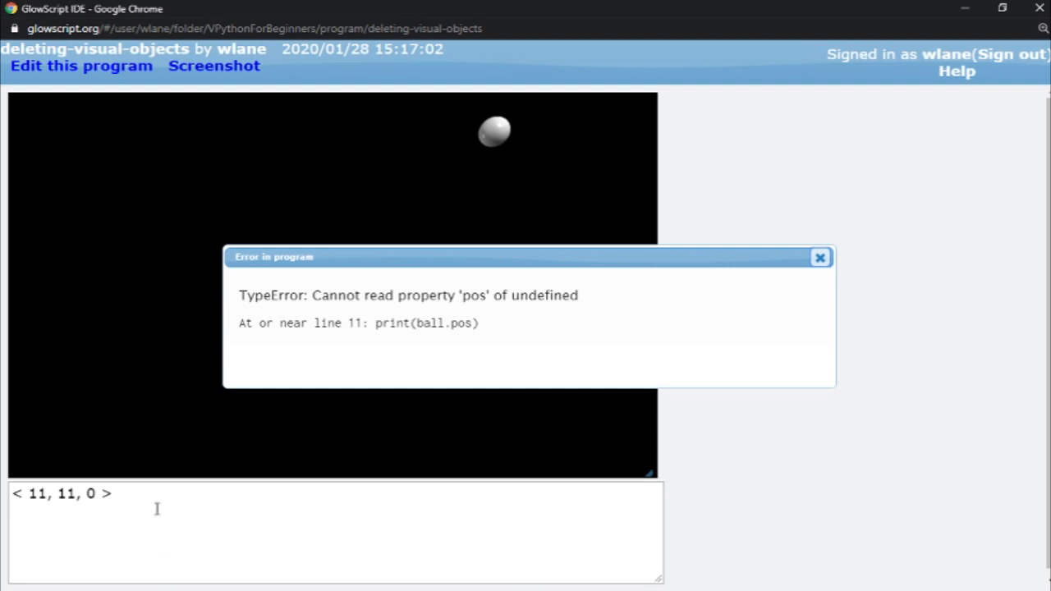
{"action": "mouse_move", "coordinate": [95, 501]}
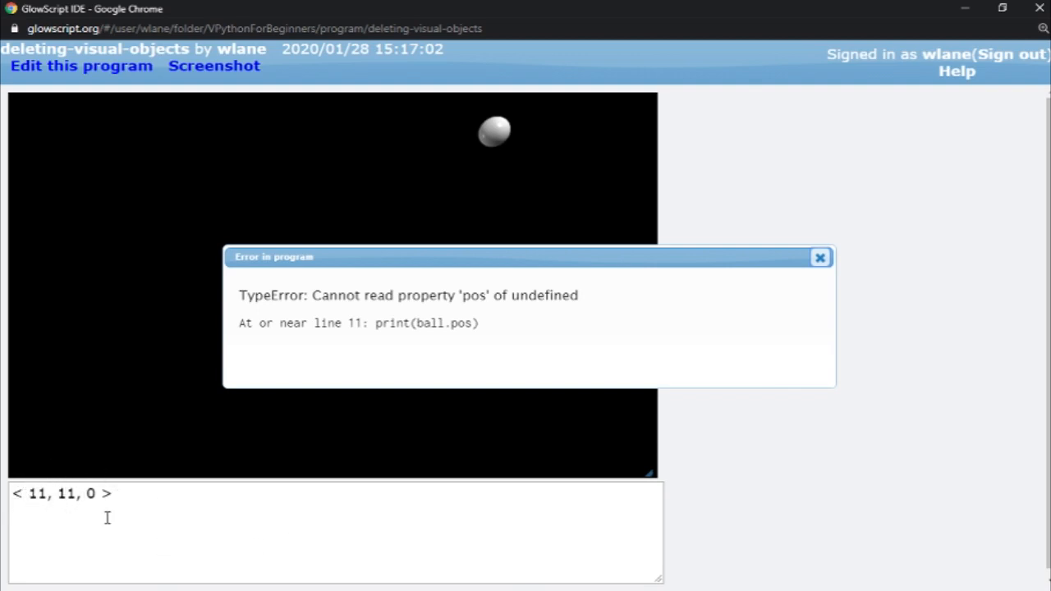
{"action": "mouse_move", "coordinate": [367, 319]}
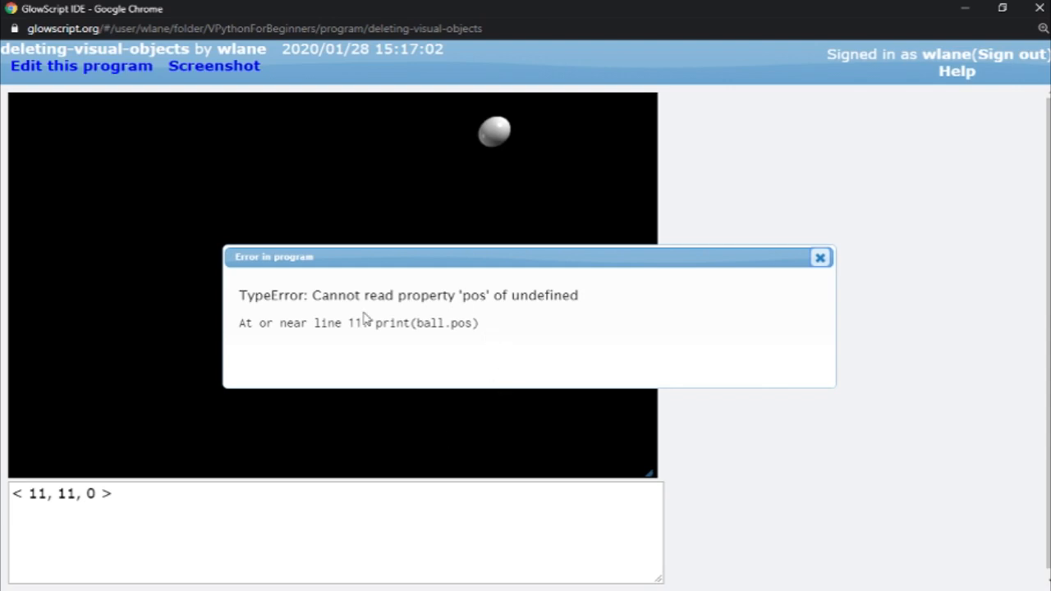
{"action": "mouse_move", "coordinate": [369, 316]}
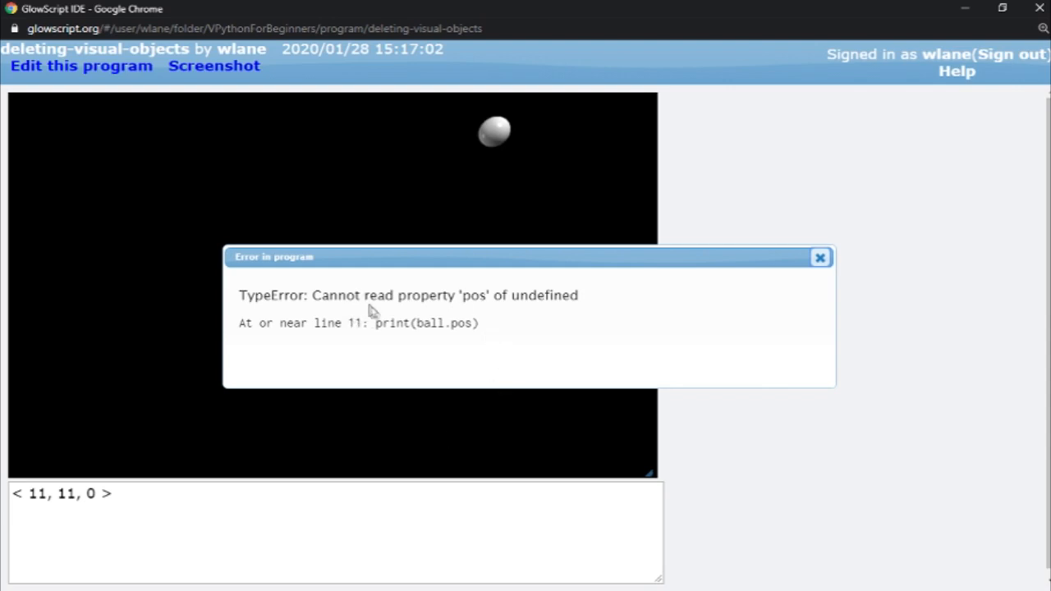
{"action": "mouse_move", "coordinate": [589, 305]}
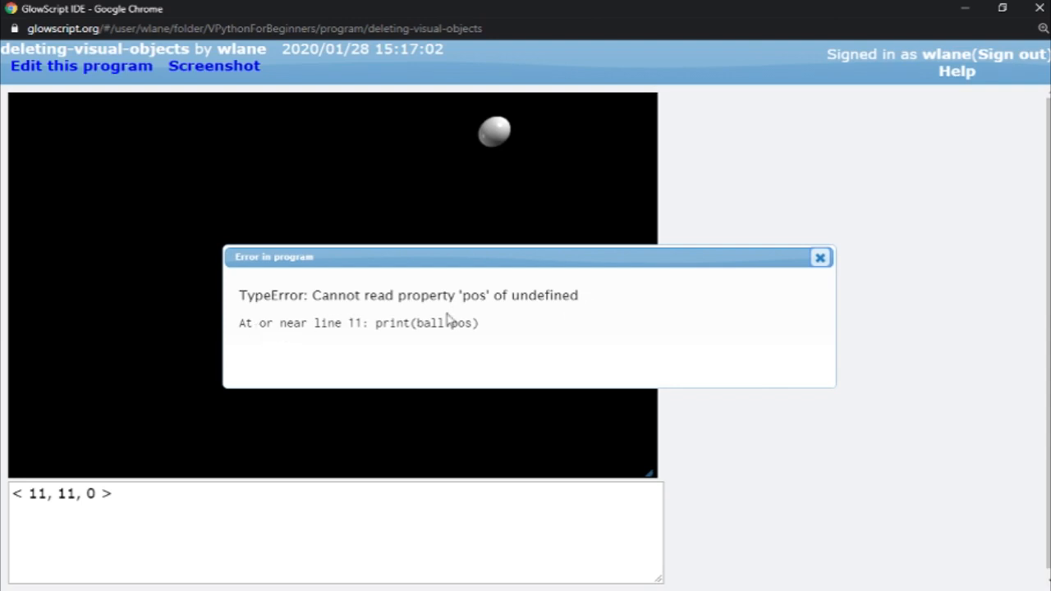
{"action": "left_click", "coordinate": [80, 66]}
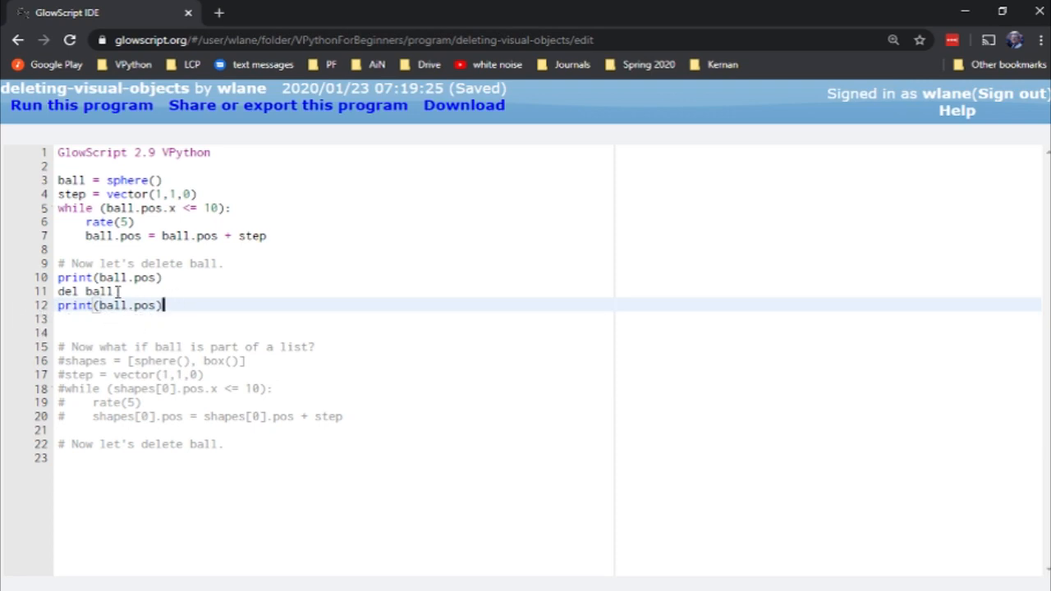
{"action": "left_click", "coordinate": [81, 105]}
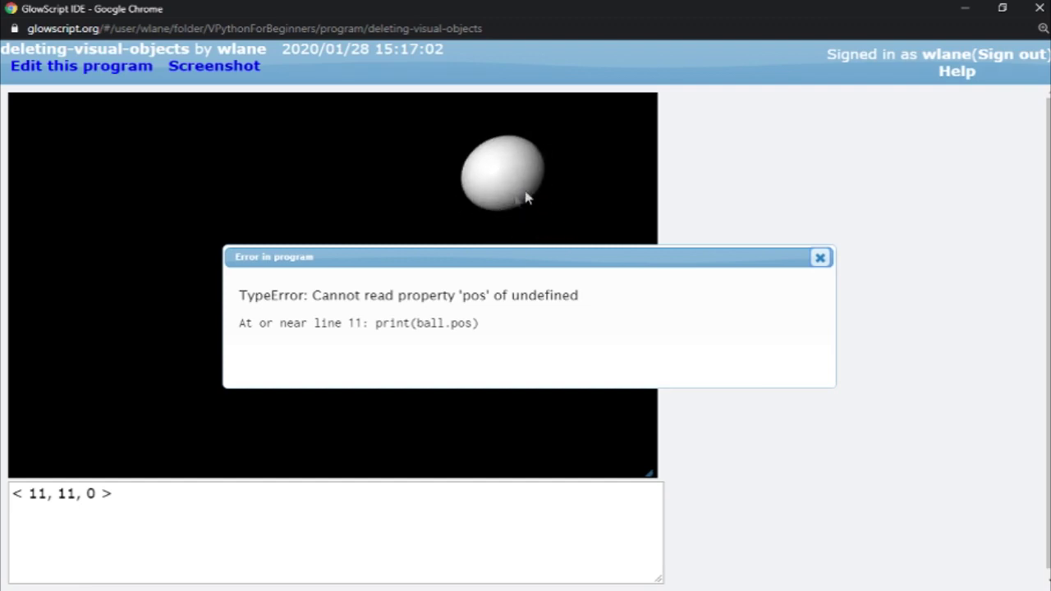
{"action": "mouse_move", "coordinate": [513, 148]}
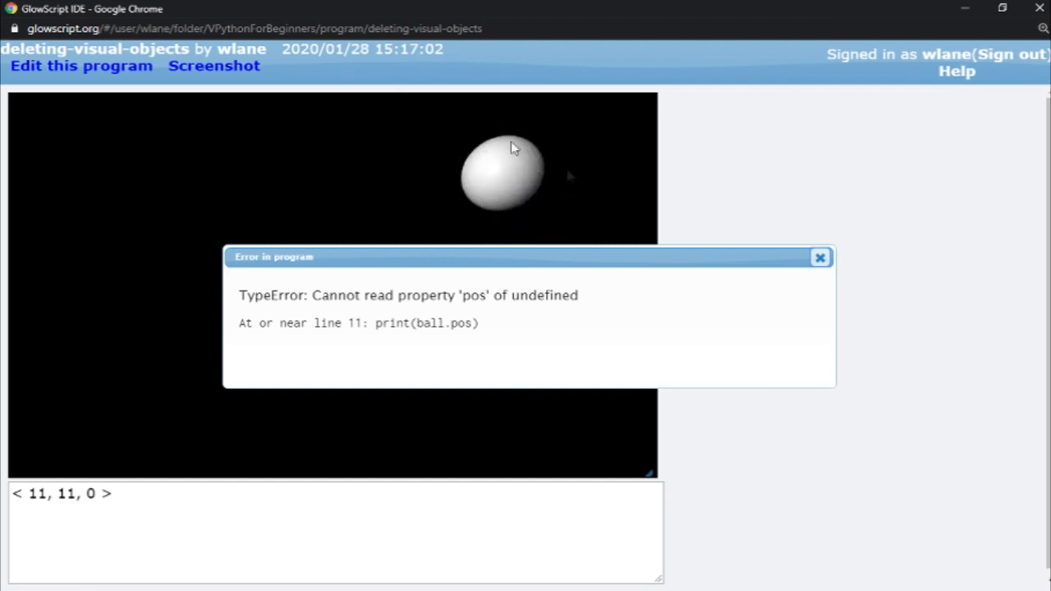
{"action": "mouse_move", "coordinate": [481, 134]}
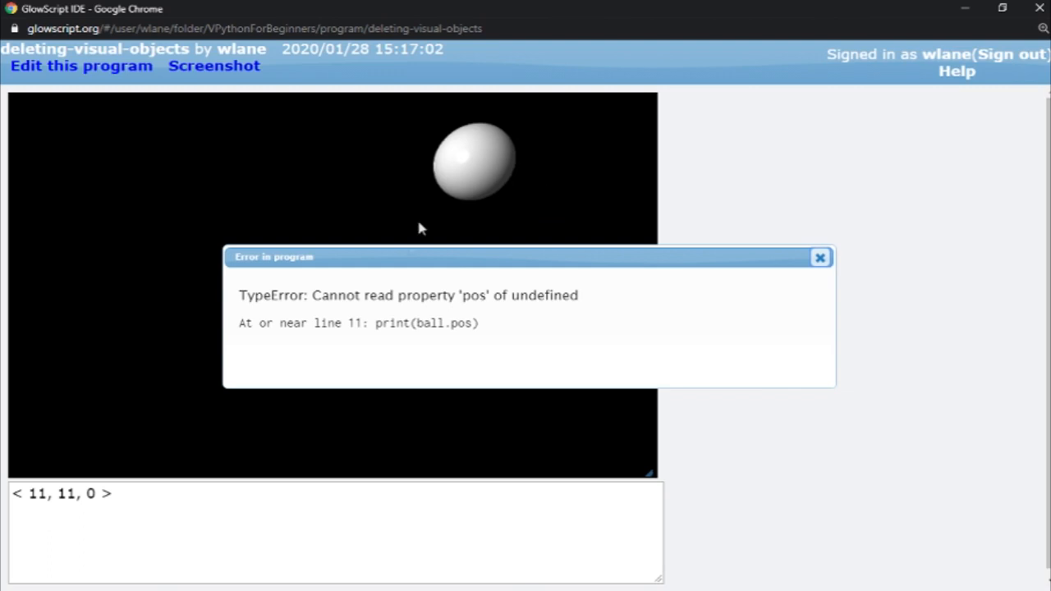
{"action": "mouse_move", "coordinate": [456, 287]}
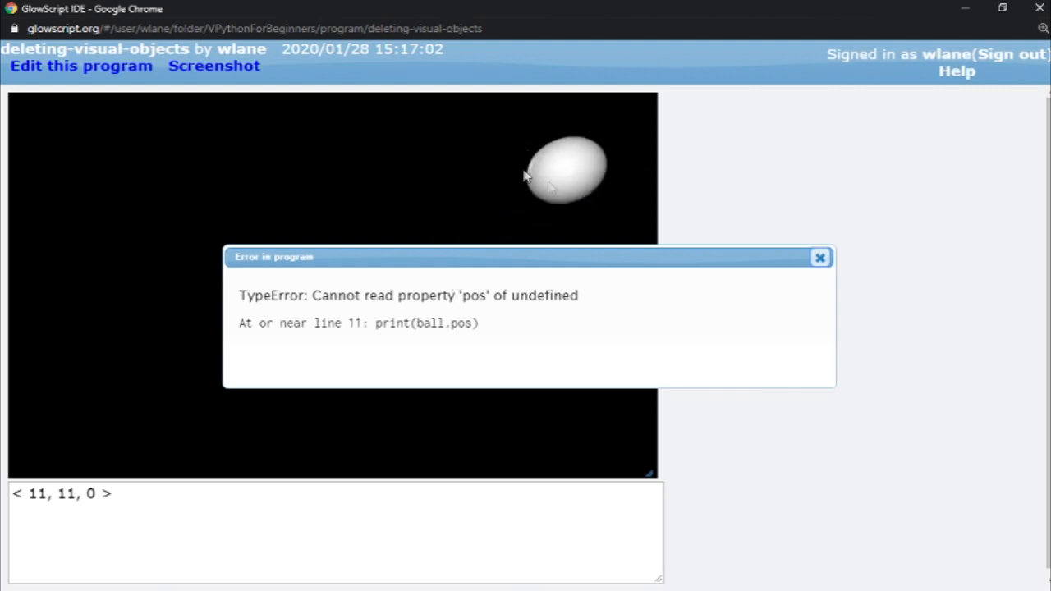
Insert 'ball.visible = False' with a '# Delete from GPU's rendering process' comment
{"action": "left_click", "coordinate": [80, 65]}
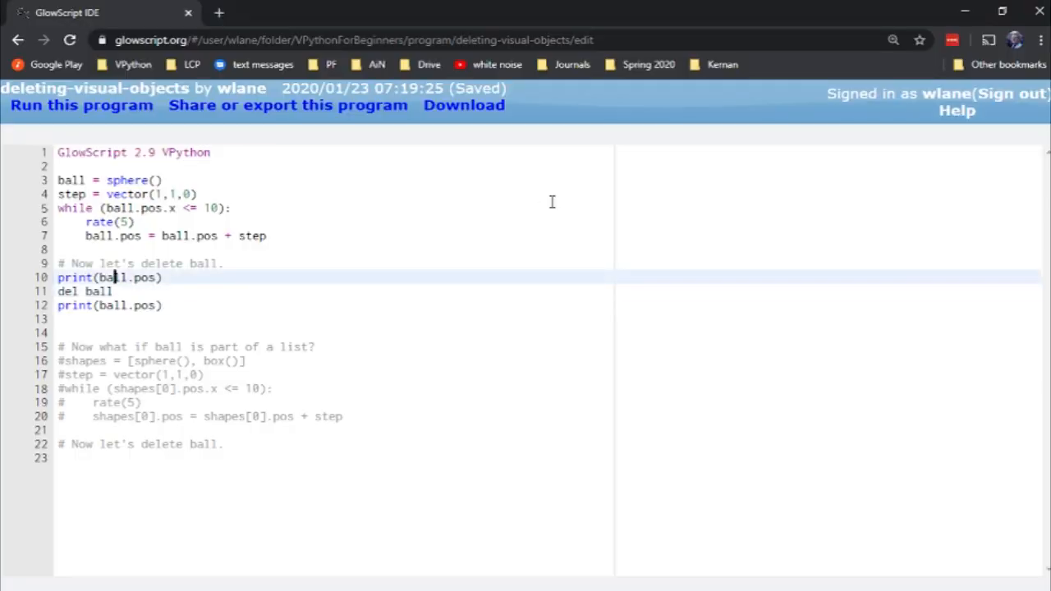
{"action": "key", "text": "Return"}
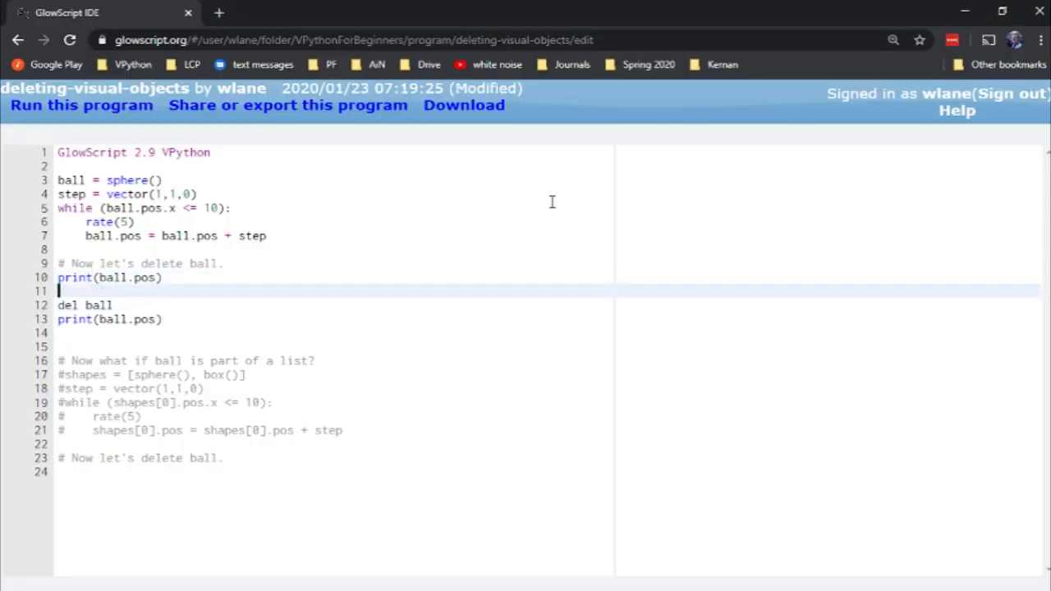
{"action": "type", "text": "ball"}
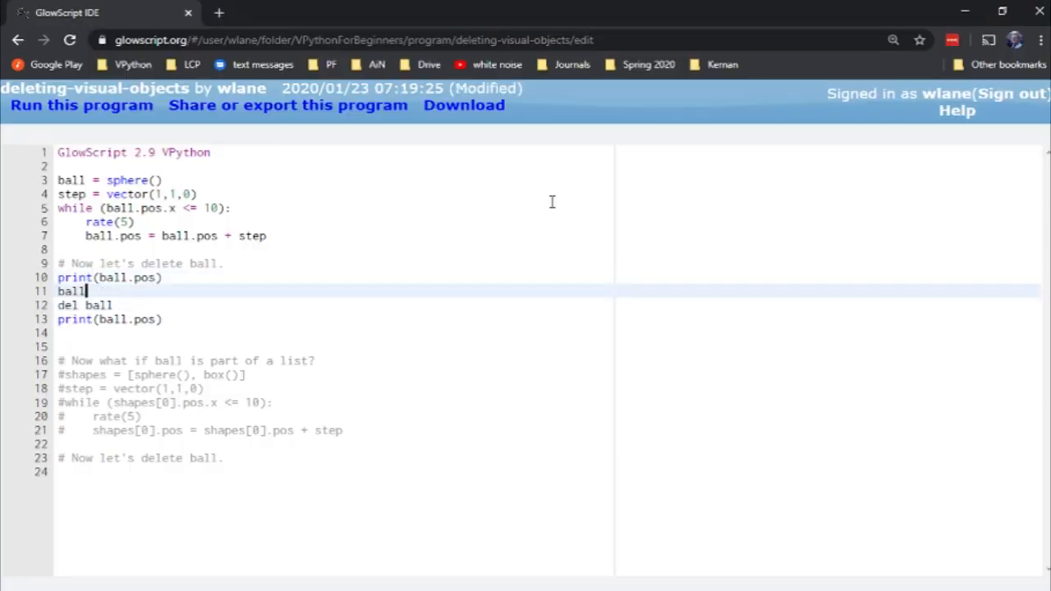
{"action": "type", "text": ".visible = Fa"}
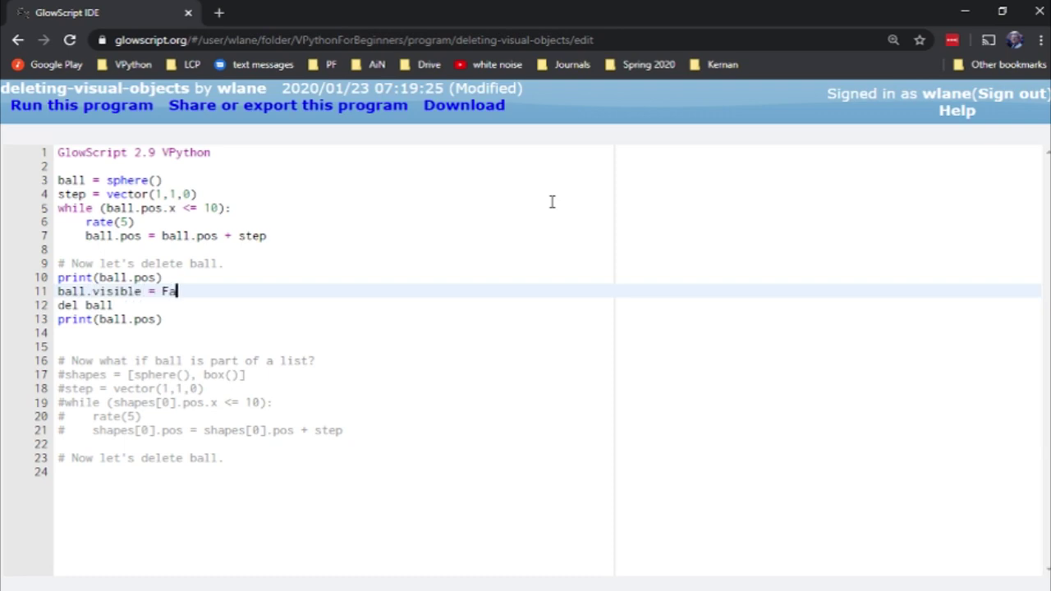
{"action": "type", "text": "lse"}
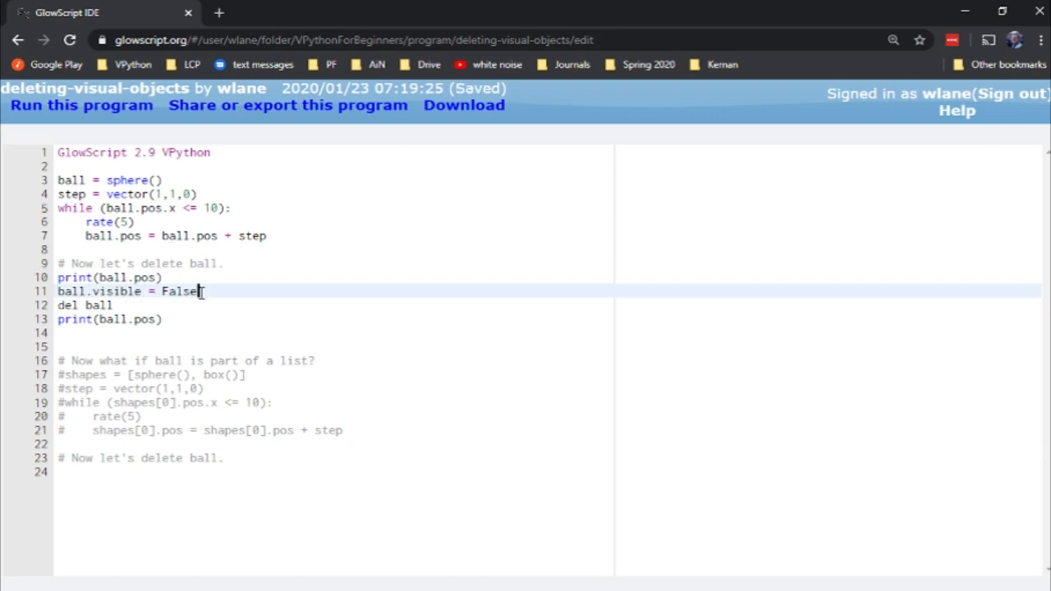
{"action": "type", "text": "# Delete"}
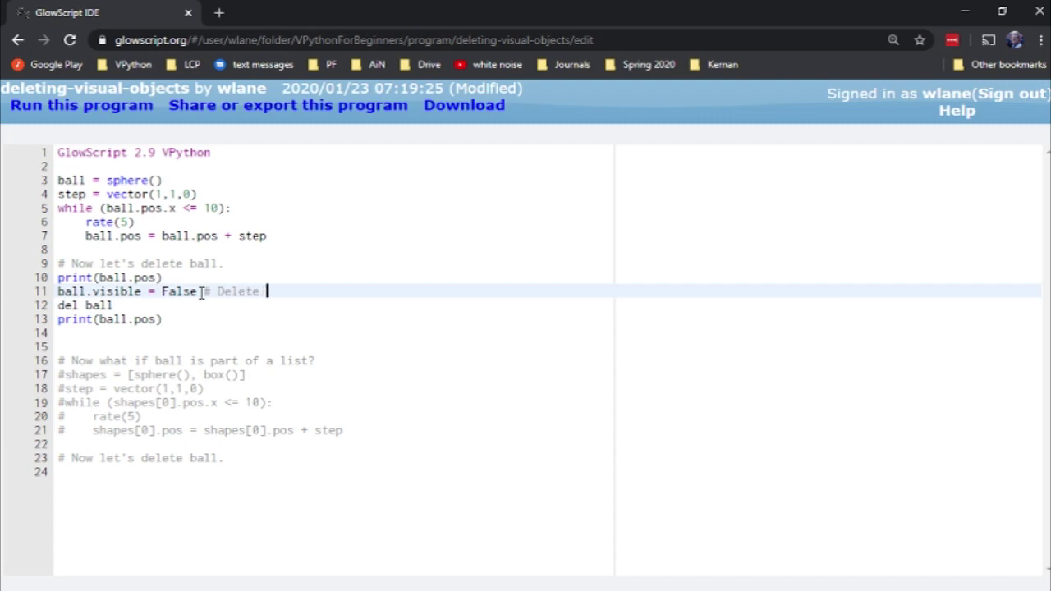
{"action": "type", "text": "from GPU's rendering process."}
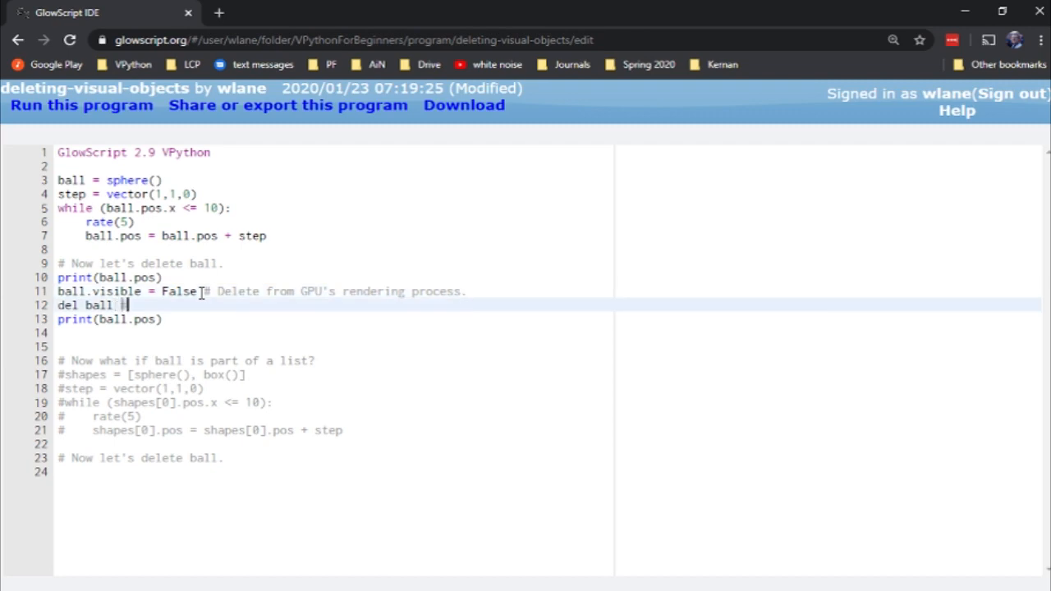
Add '# Delete from program's memory.' after del ball, save, and rerun
{"action": "type", "text": "# Delete from program's"}
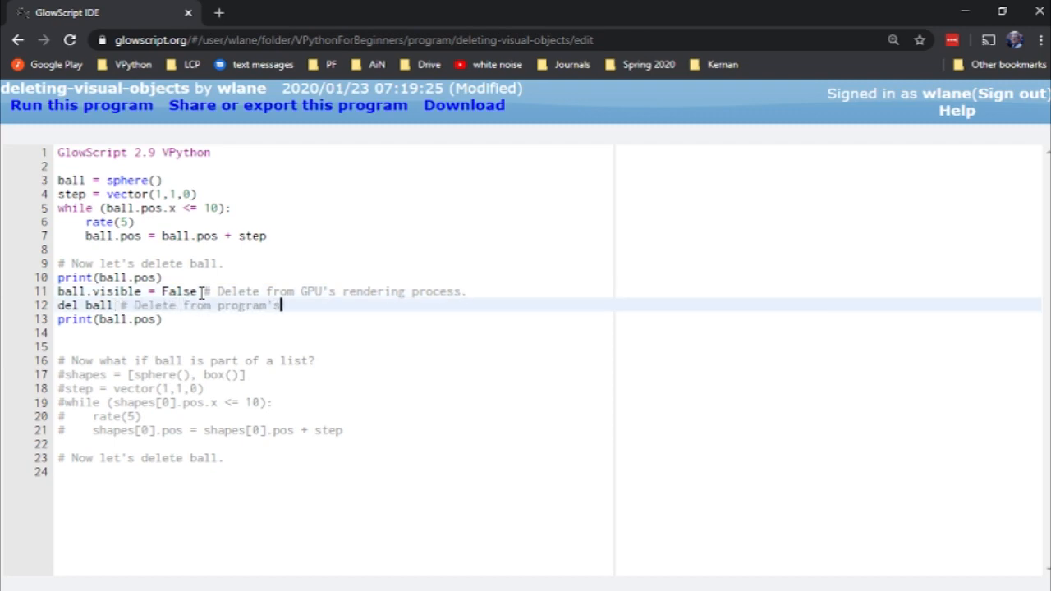
{"action": "type", "text": "meory."}
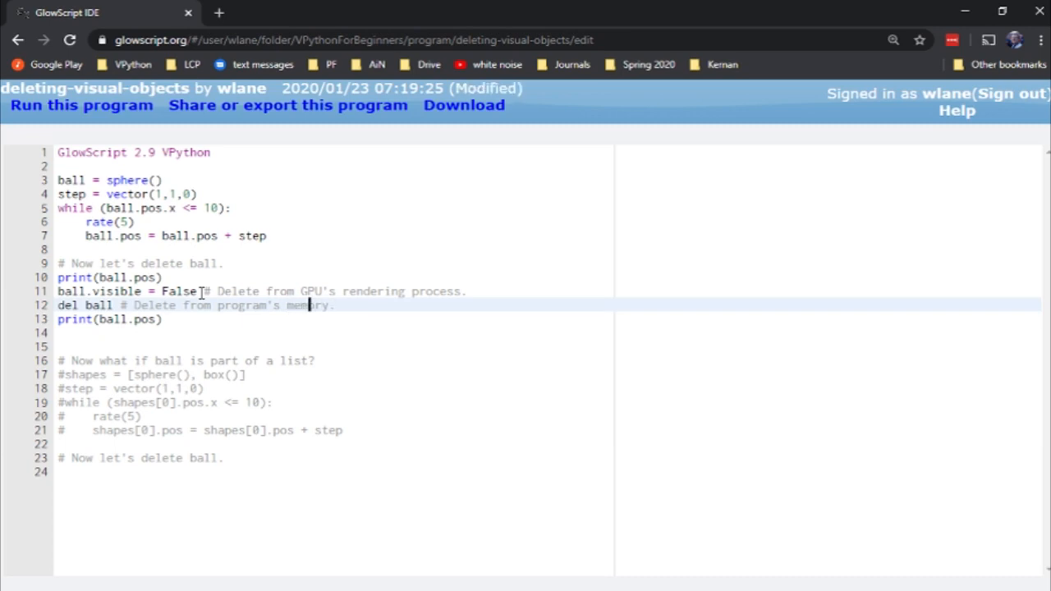
{"action": "key", "text": "ctrl+s"}
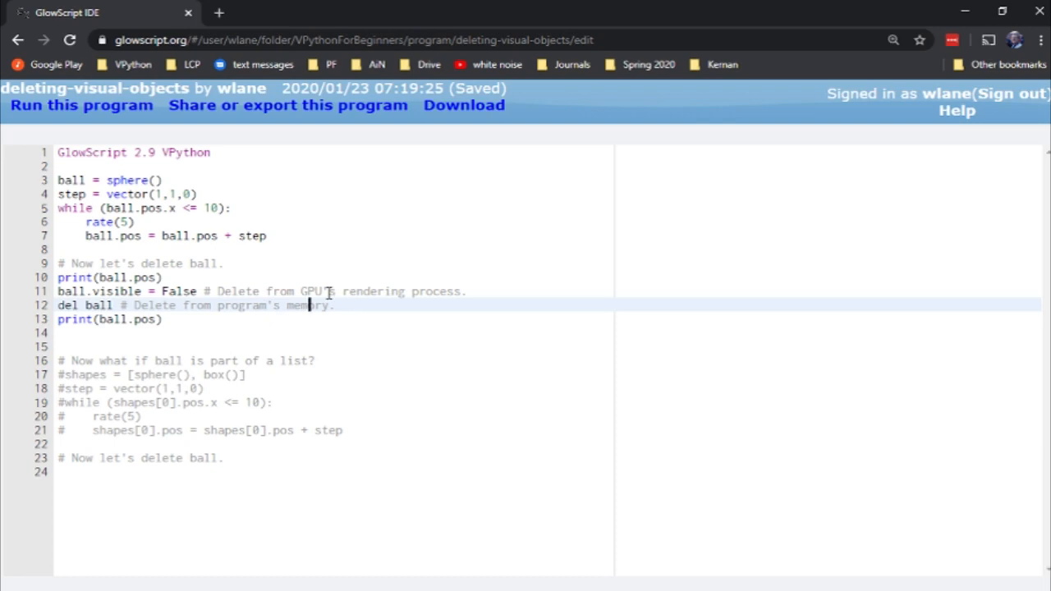
{"action": "left_click", "coordinate": [72, 291]}
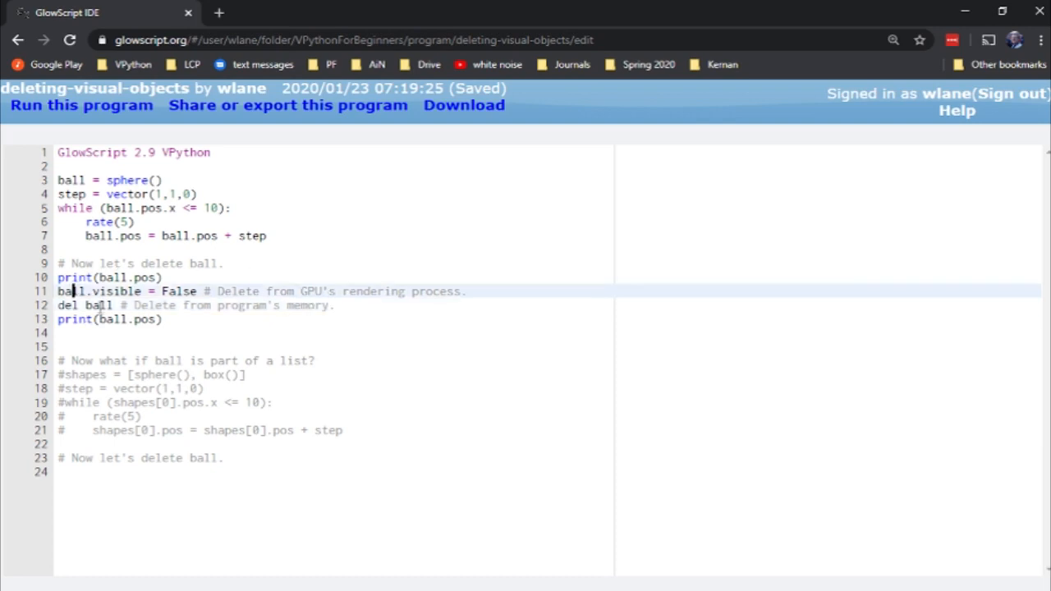
{"action": "left_click", "coordinate": [335, 304]}
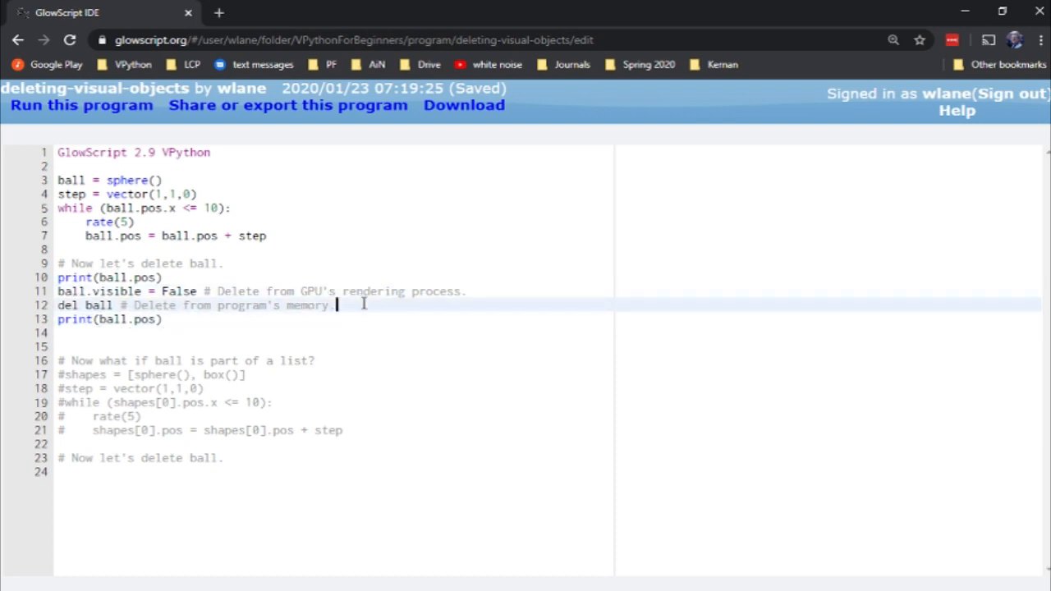
{"action": "left_click", "coordinate": [82, 105]}
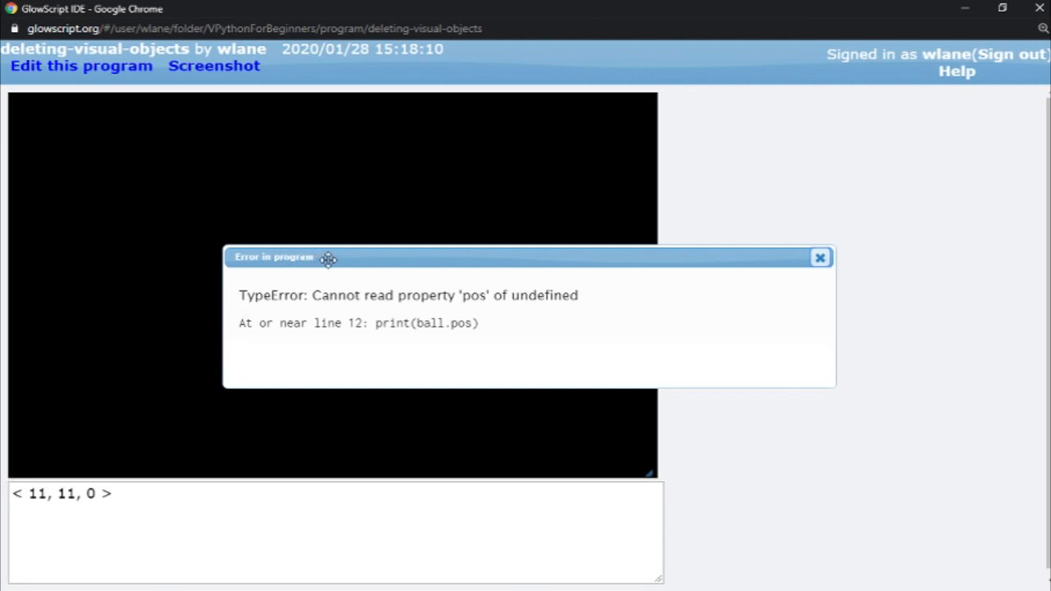
Move the line-12 error message aside and close the run window
{"action": "left_click_drag", "start_coordinate": [328, 257], "coordinate": [301, 453]}
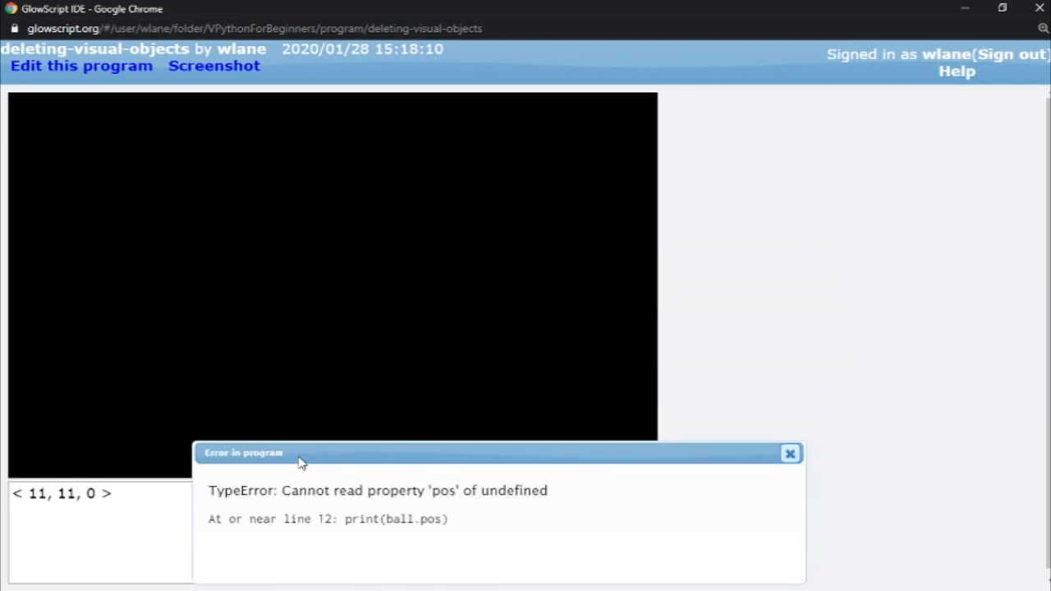
{"action": "mouse_move", "coordinate": [361, 259]}
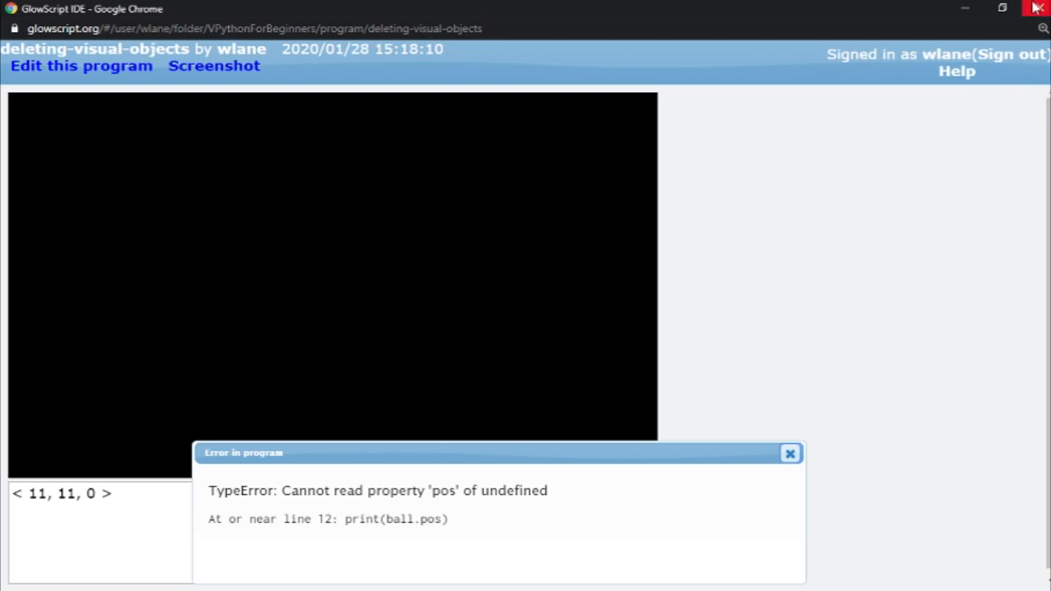
{"action": "left_click", "coordinate": [80, 66]}
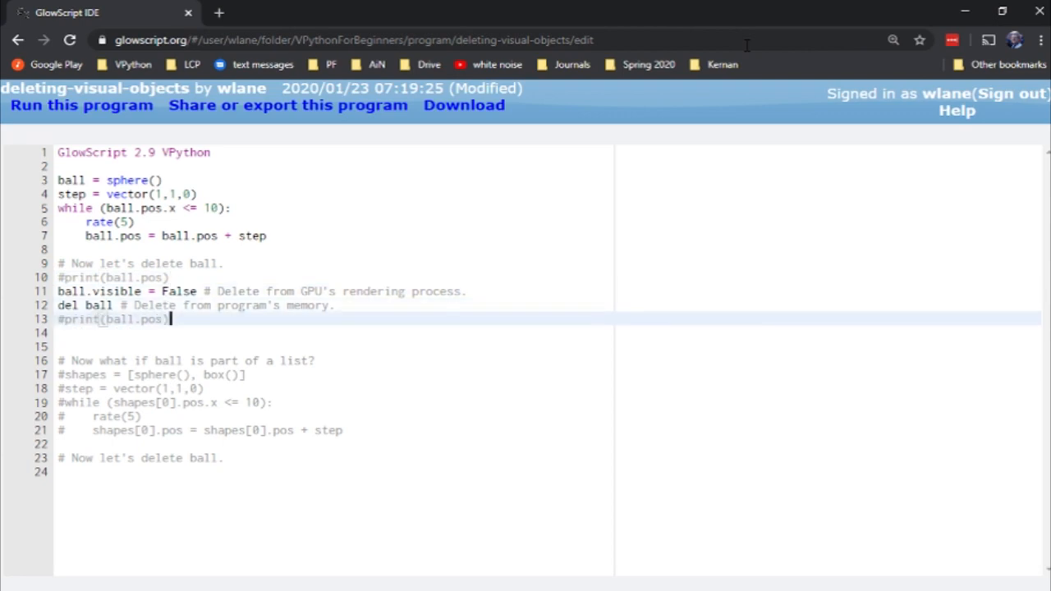
Switch to the shapes = [sphere(), box()] example moving shapes[0], then run it
{"action": "key", "text": "ctrl+s"}
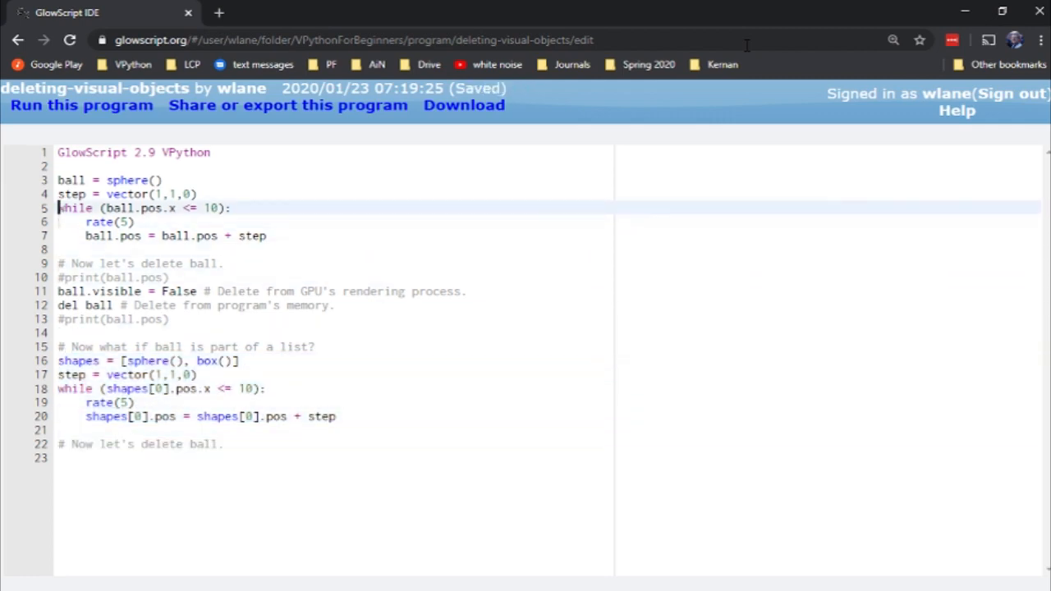
{"action": "left_click_drag", "start_coordinate": [57, 180], "coordinate": [58, 332]}
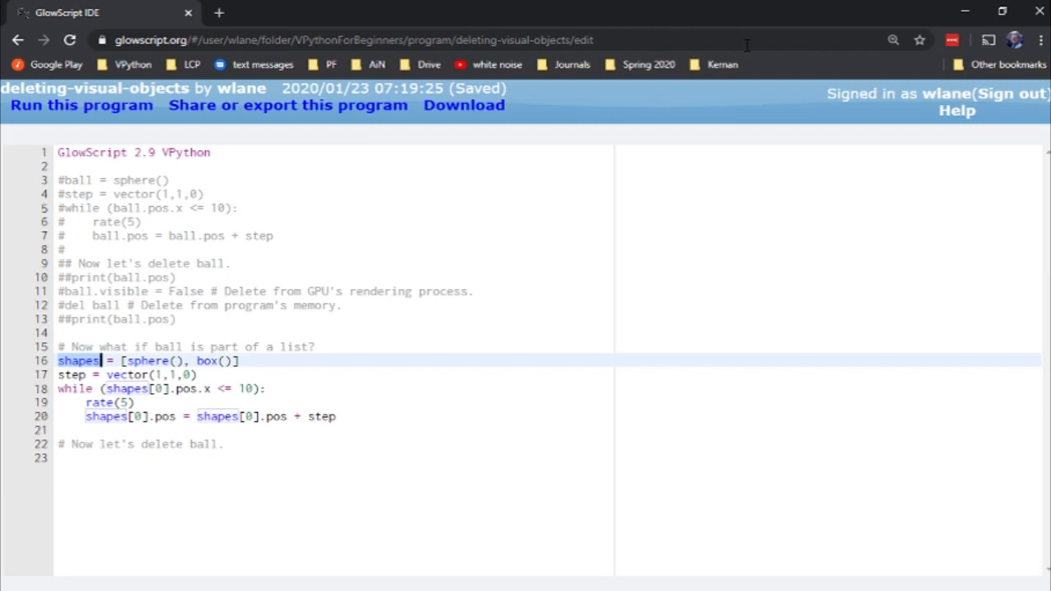
{"action": "left_click", "coordinate": [123, 361]}
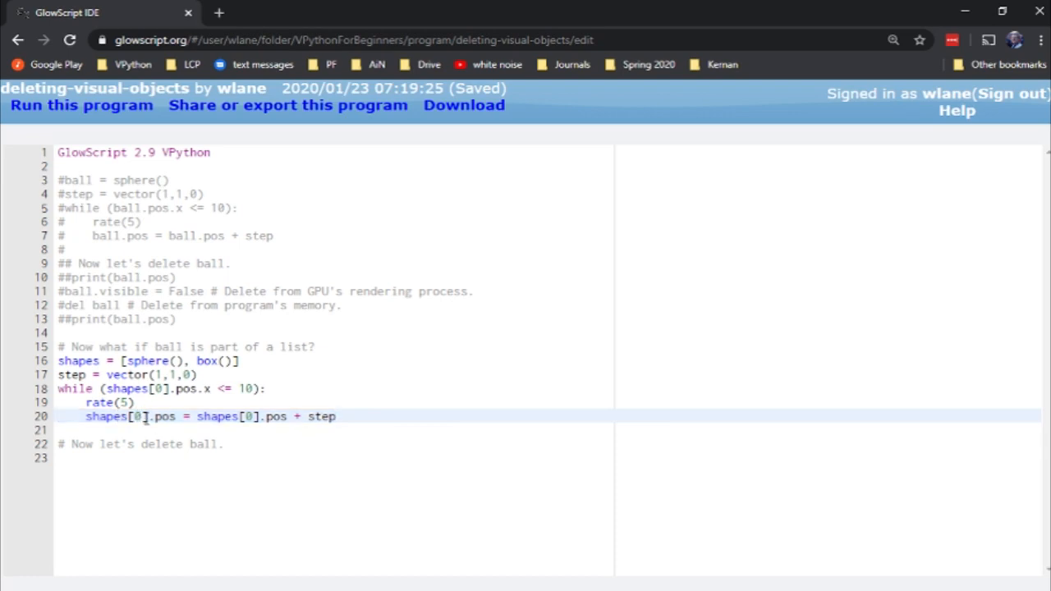
{"action": "left_click", "coordinate": [127, 360]}
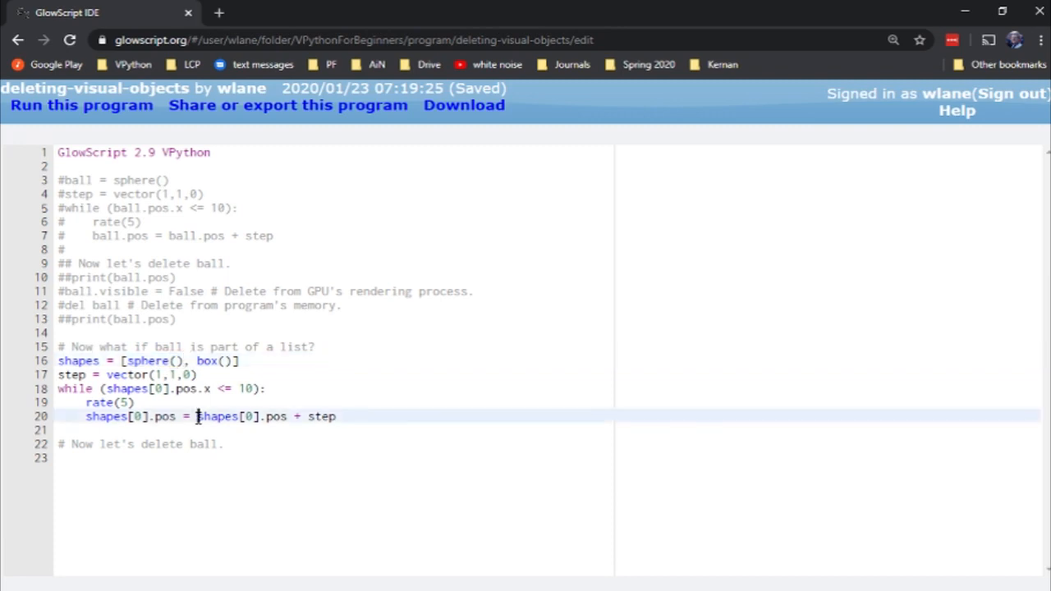
{"action": "left_click", "coordinate": [80, 105]}
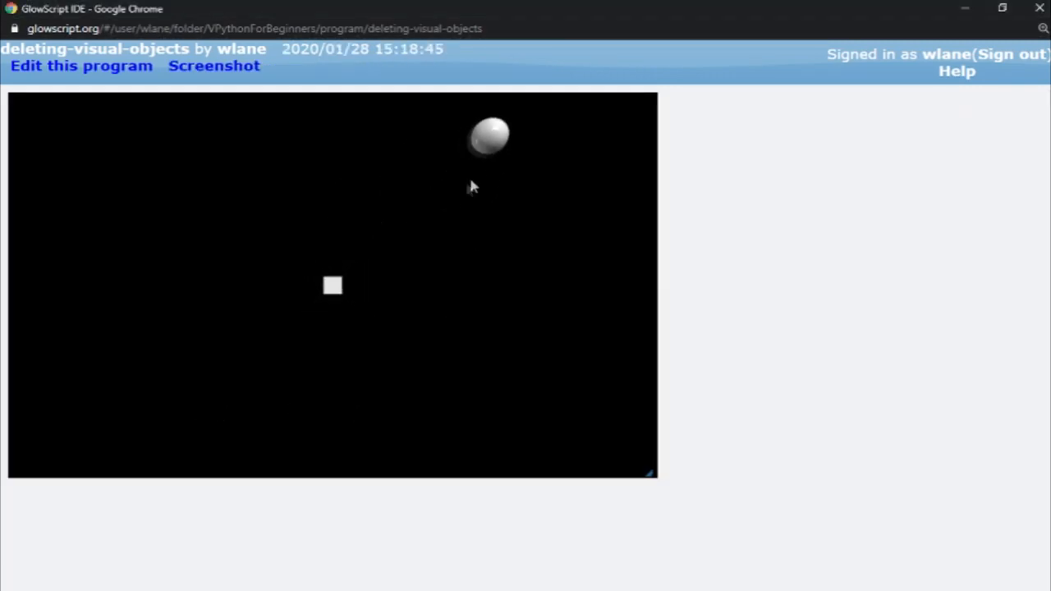
{"action": "mouse_move", "coordinate": [859, 200]}
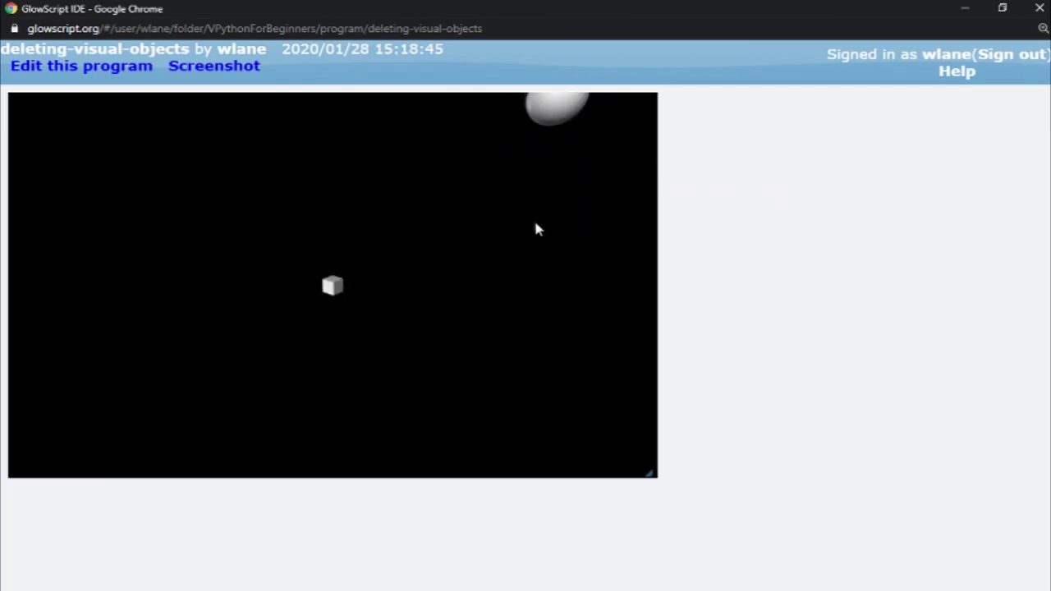
{"action": "mouse_move", "coordinate": [551, 129]}
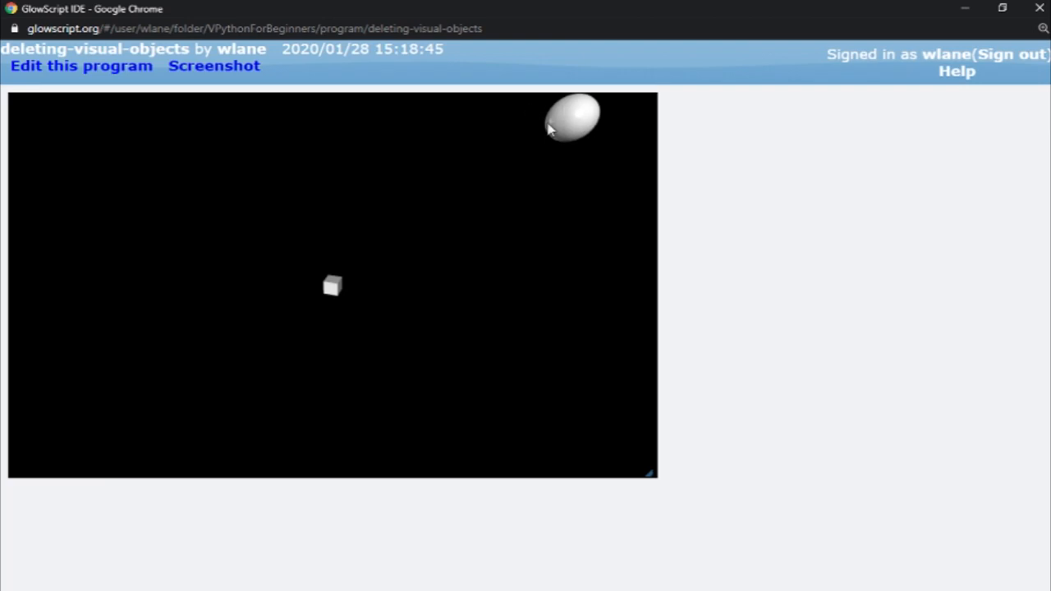
Return to the editor after watching the sphere drift away from the box
{"action": "left_click", "coordinate": [80, 65]}
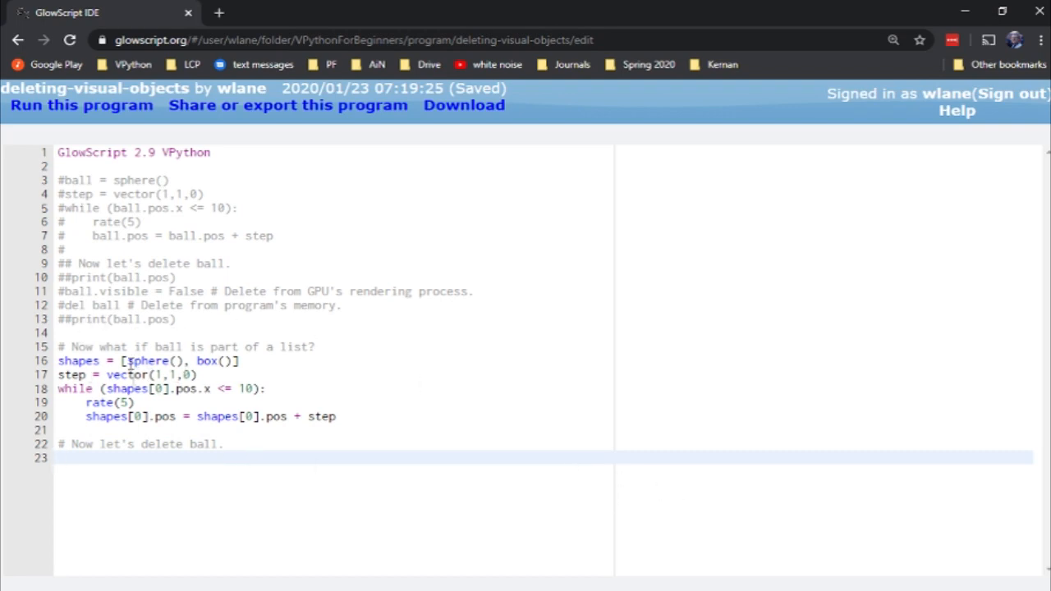
Add 'shapes[0].visible = False' and 'del shapes[0]' below the comment, then run
{"action": "type", "text": "shap"}
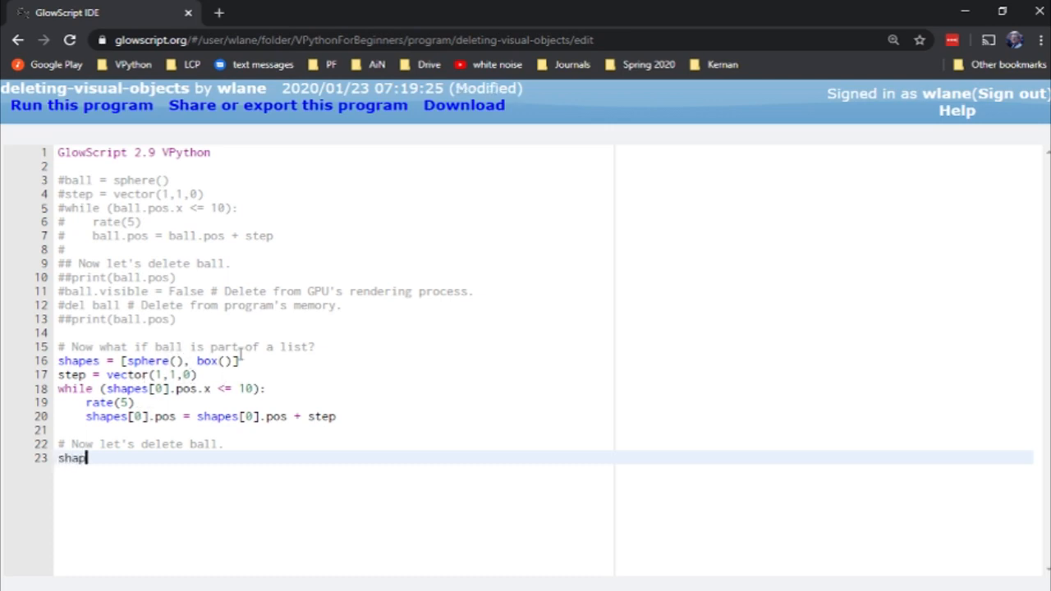
{"action": "type", "text": "es[0]"}
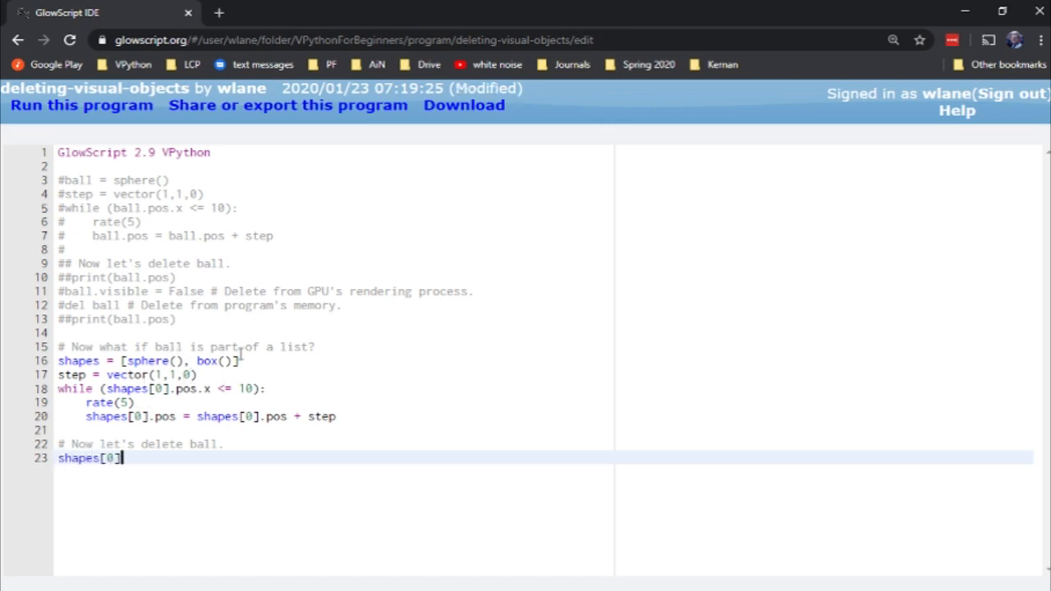
{"action": "key", "text": "ctrl+s"}
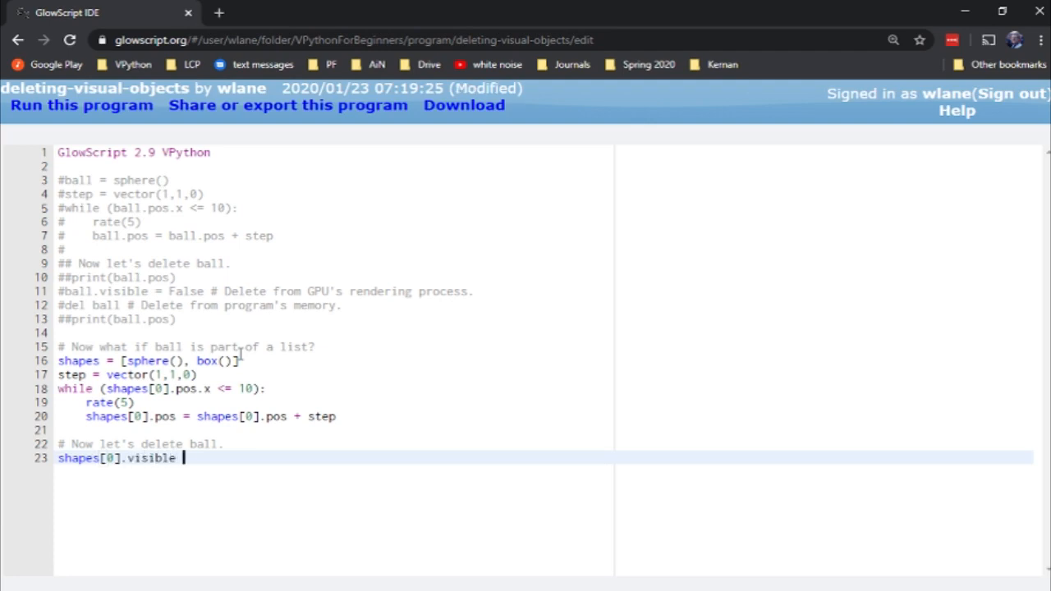
{"action": "type", "text": "= False"}
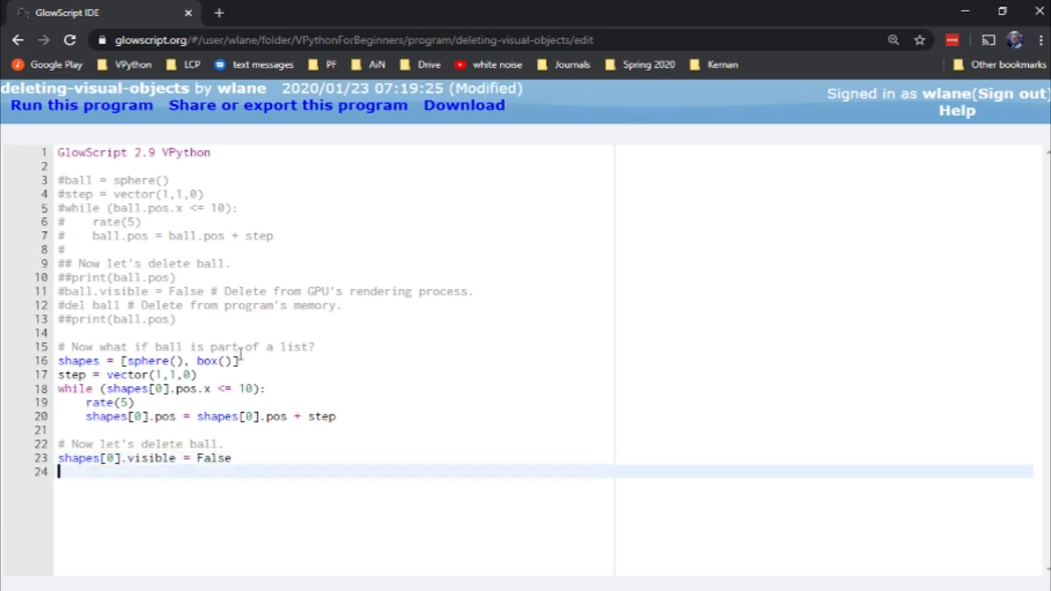
{"action": "key", "text": "ctrl+s"}
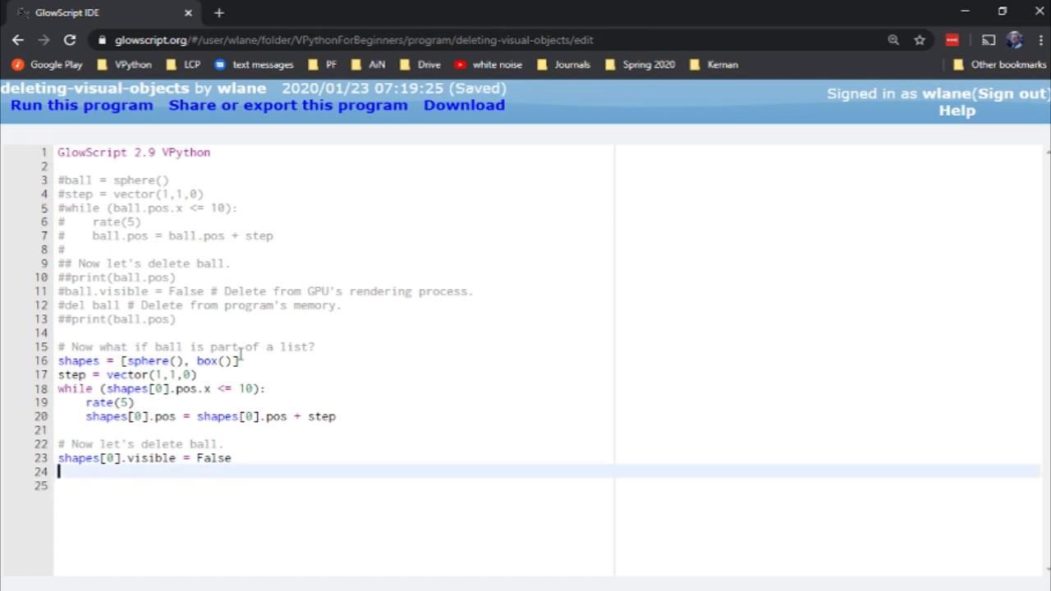
{"action": "type", "text": "del shapes[0"}
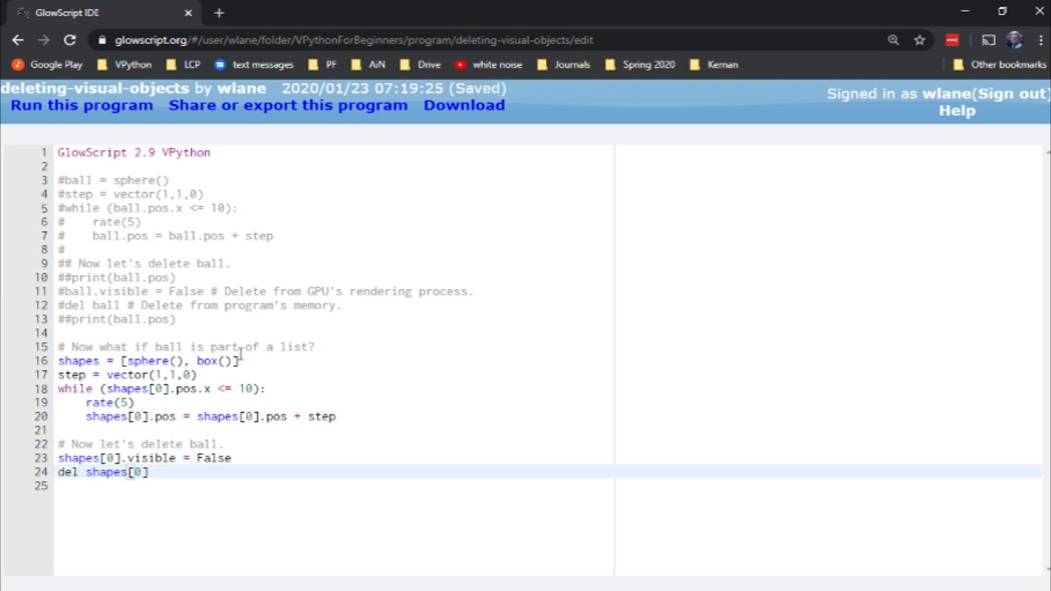
{"action": "left_click", "coordinate": [81, 104]}
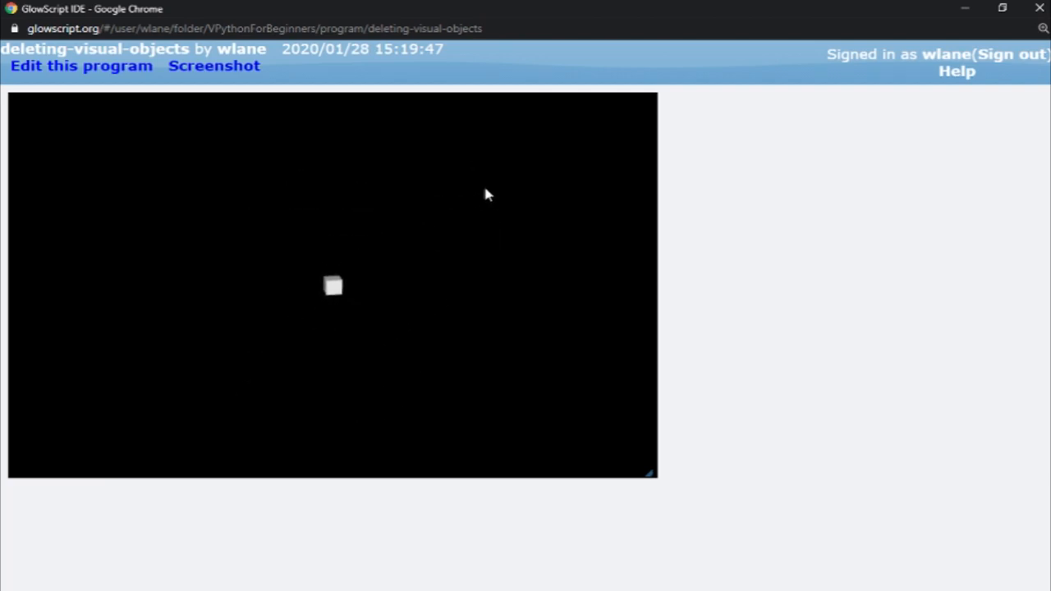
{"action": "mouse_move", "coordinate": [537, 108]}
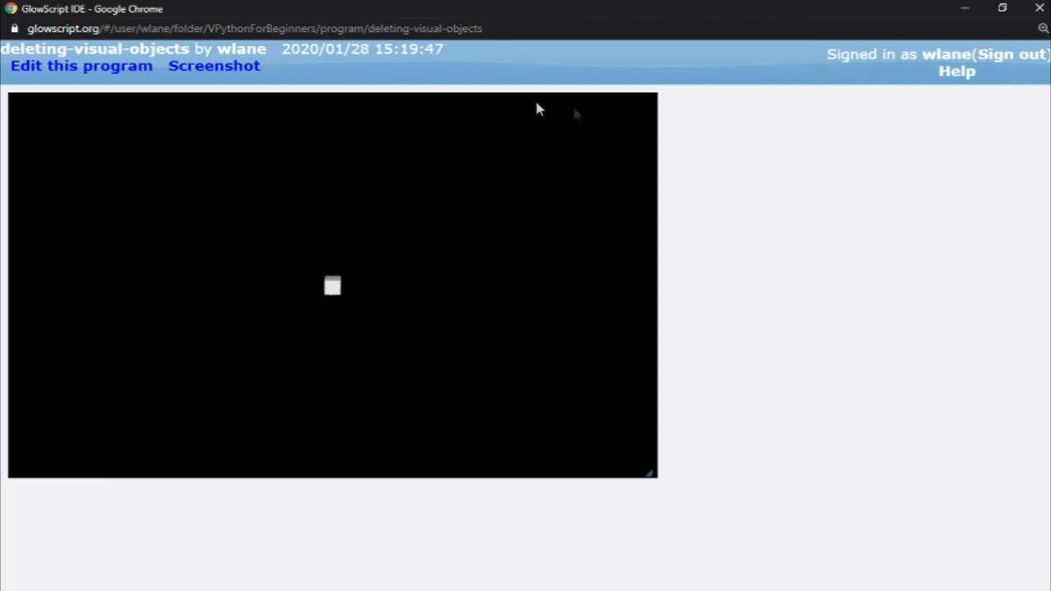
{"action": "mouse_move", "coordinate": [349, 298]}
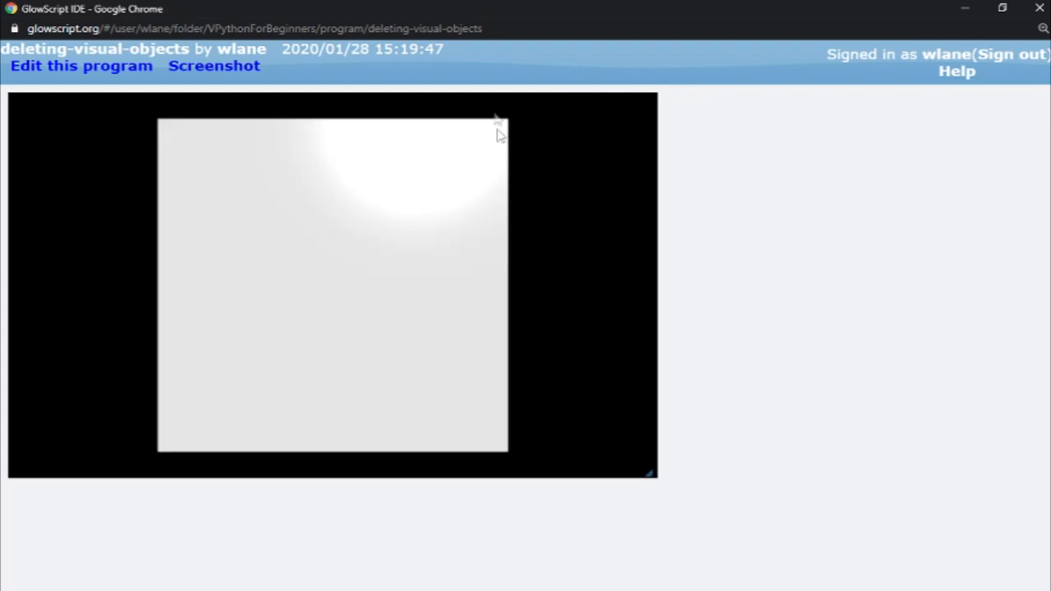
Return to the editor after confirming only the box remains
{"action": "key", "text": "alt+tab"}
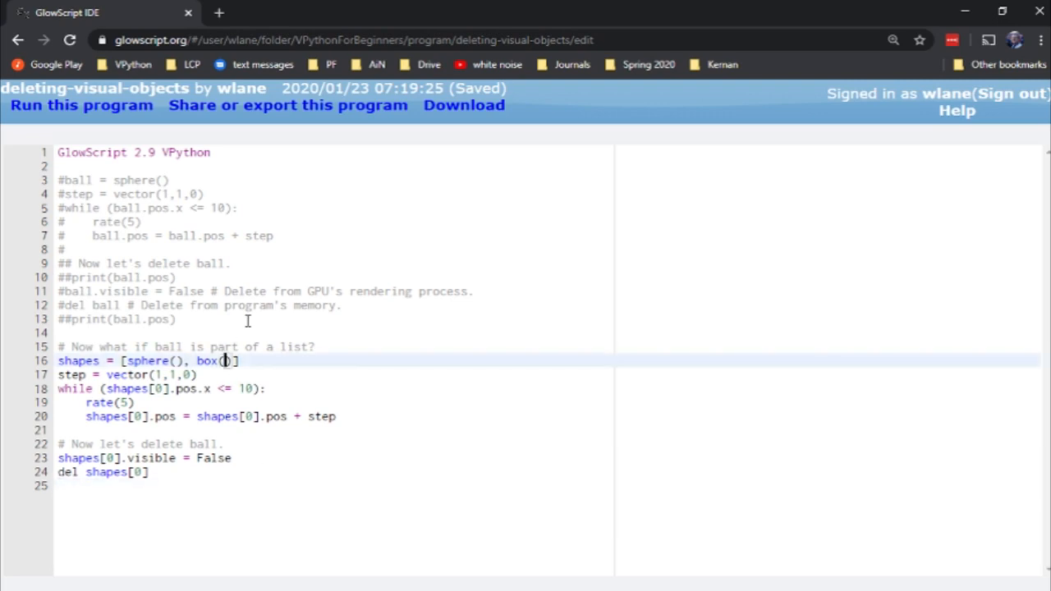
Change box() to box(color=color.red), add print(shapes[0].color), and run the program
{"action": "type", "text": "color=color.red"}
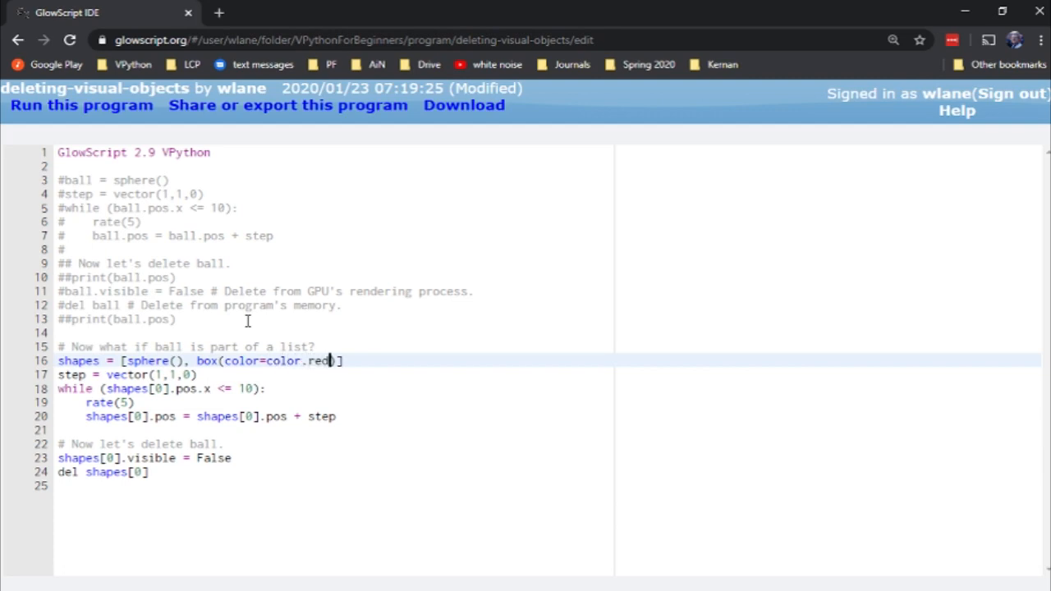
{"action": "key", "text": "ctrl+s"}
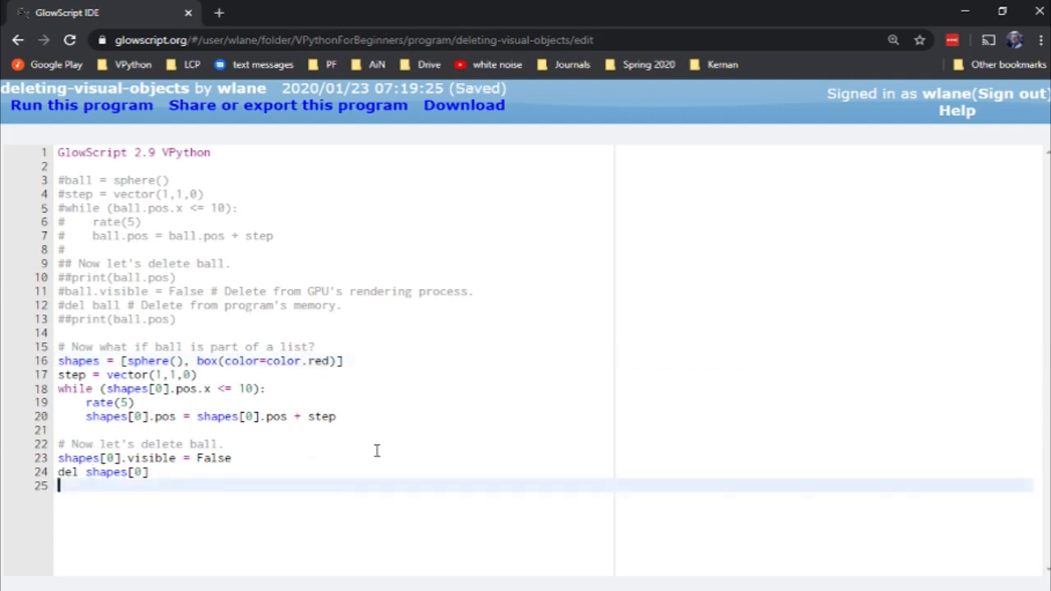
{"action": "type", "text": "print(sh"}
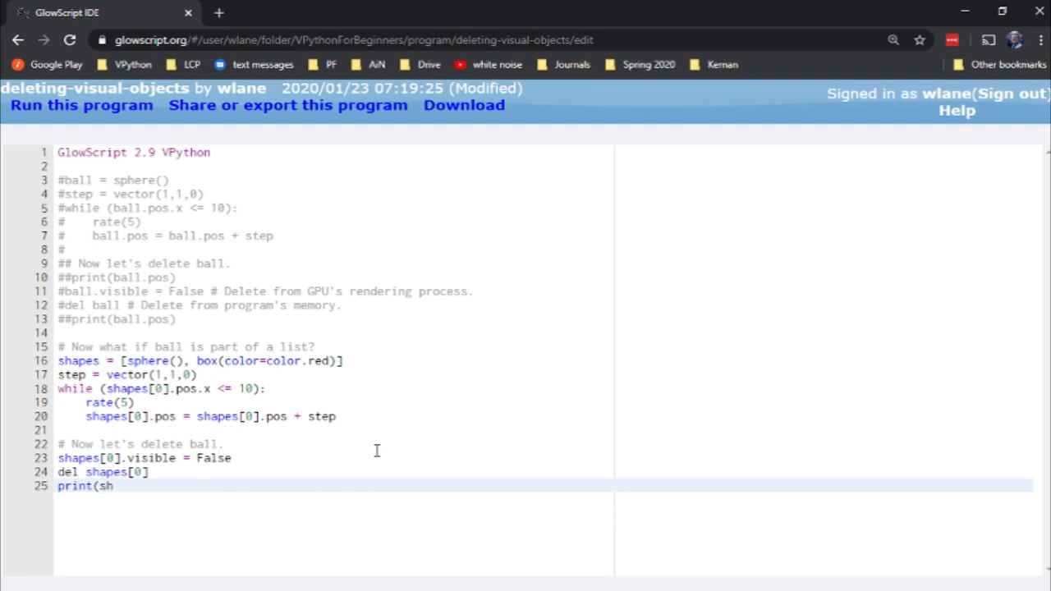
{"action": "type", "text": "apes[0].c"}
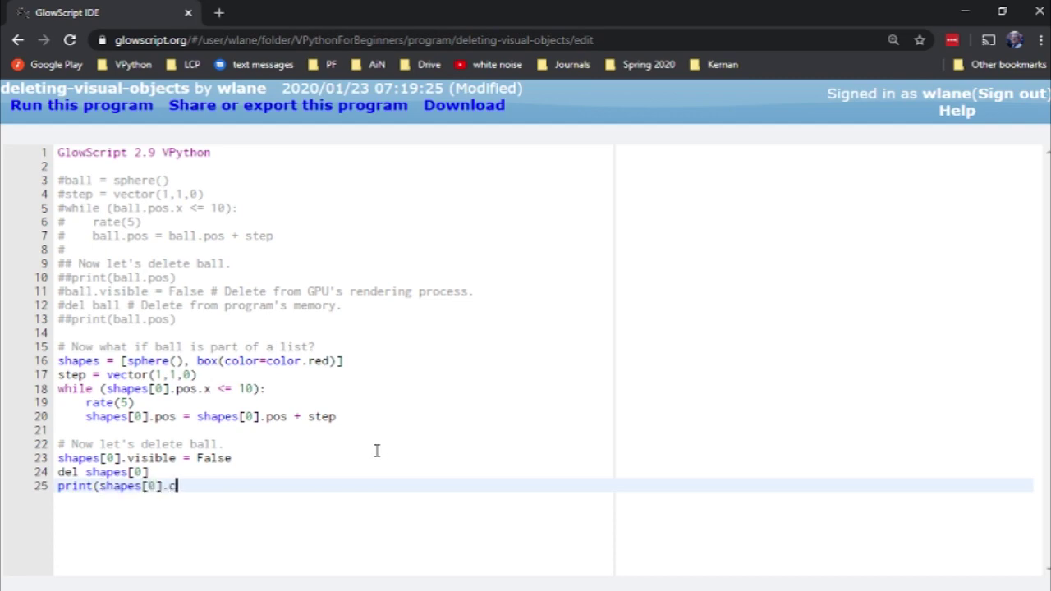
{"action": "type", "text": "olor)"}
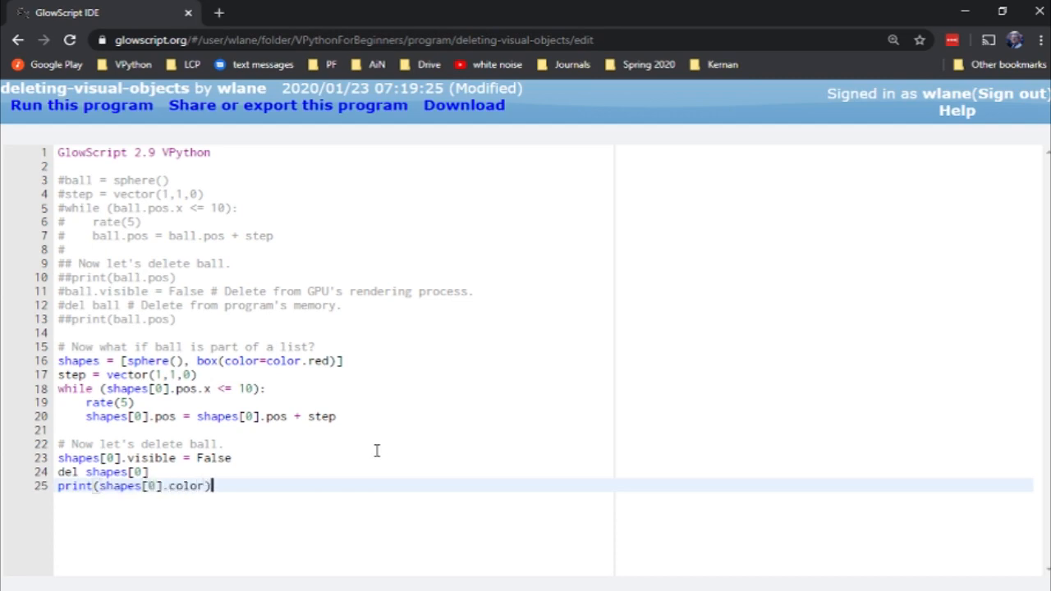
{"action": "left_click", "coordinate": [80, 105]}
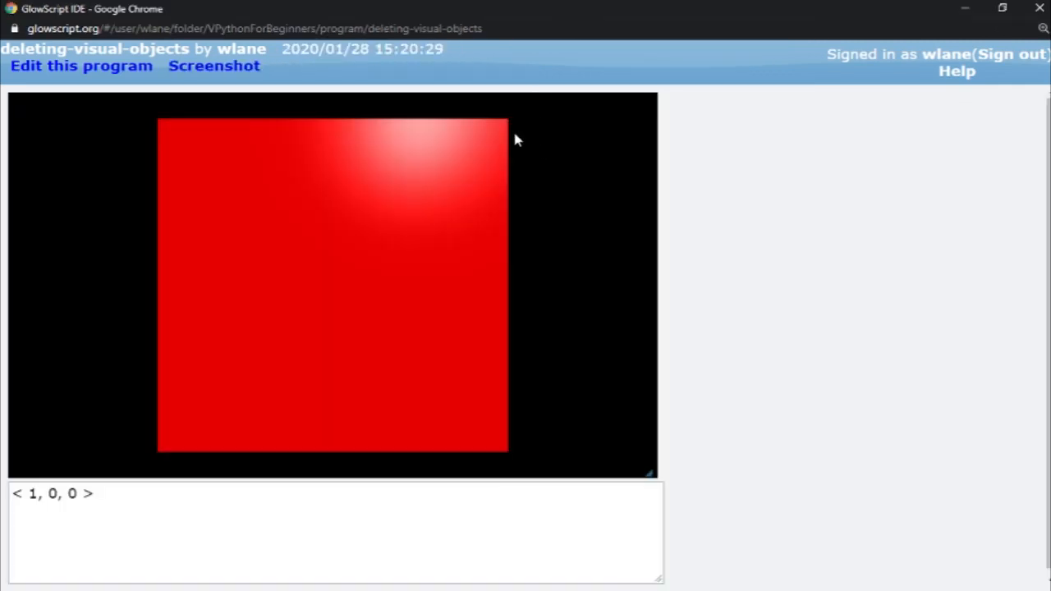
{"action": "mouse_move", "coordinate": [86, 509]}
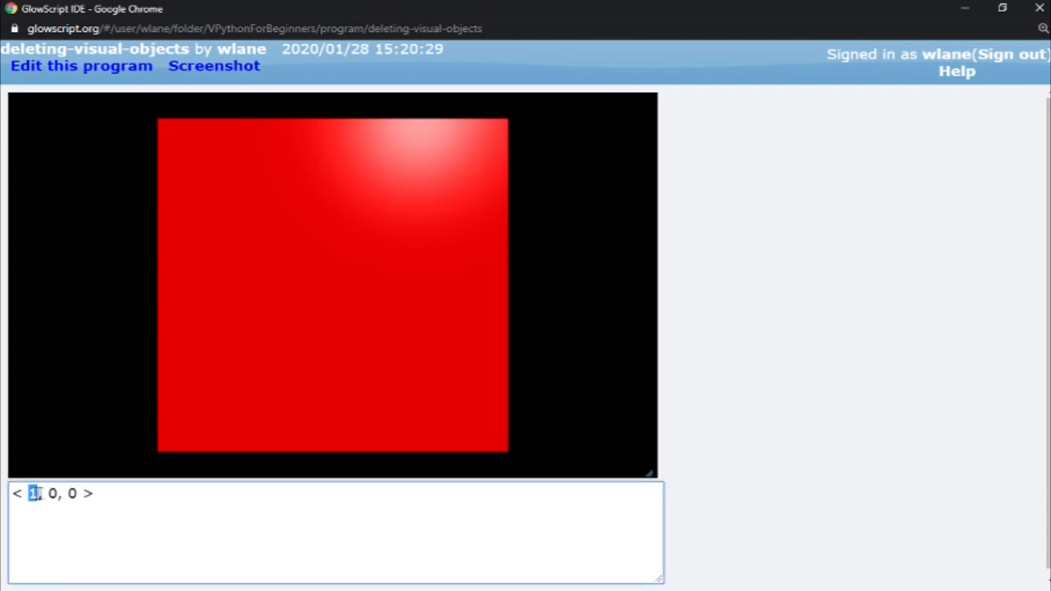
Highlight the red component 1 in the printed < 1, 0, 0 > output
{"action": "left_click", "coordinate": [80, 66]}
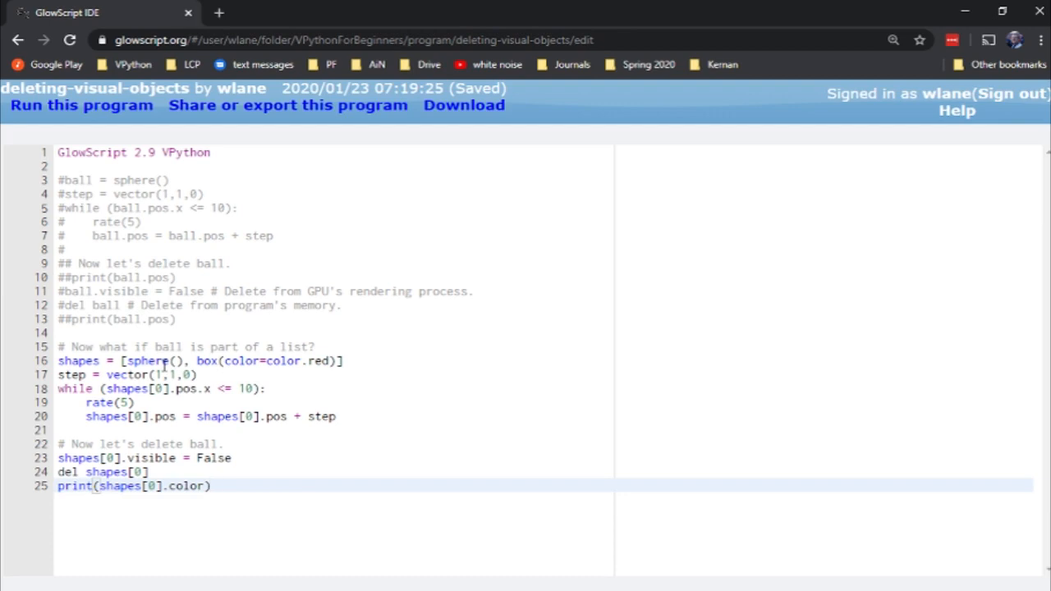
{"action": "mouse_move", "coordinate": [388, 463]}
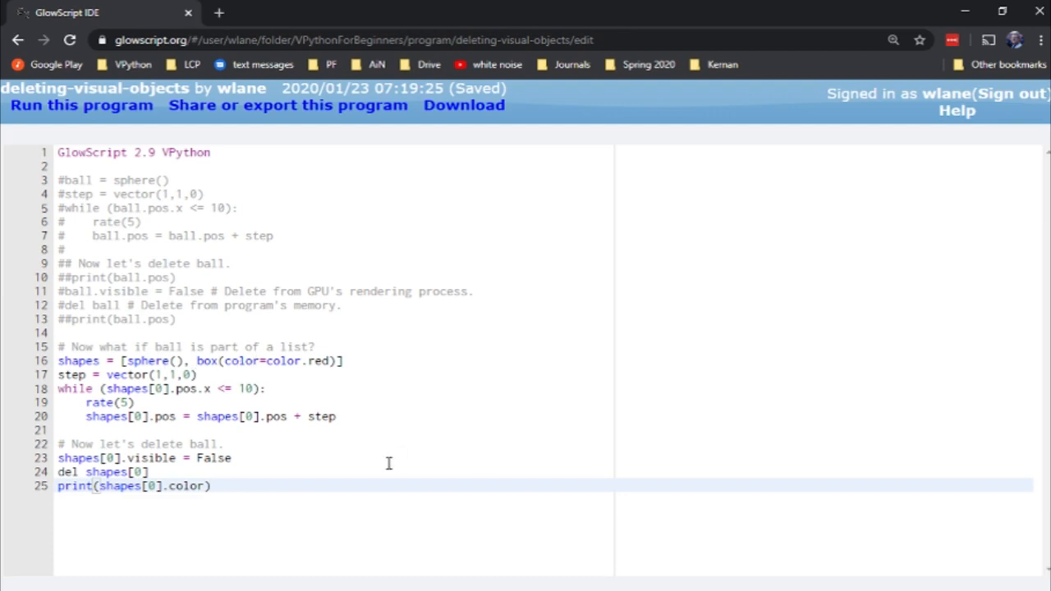
Select the commented single-ball code on lines 3–13 and uncomment it
{"action": "left_click", "coordinate": [211, 486]}
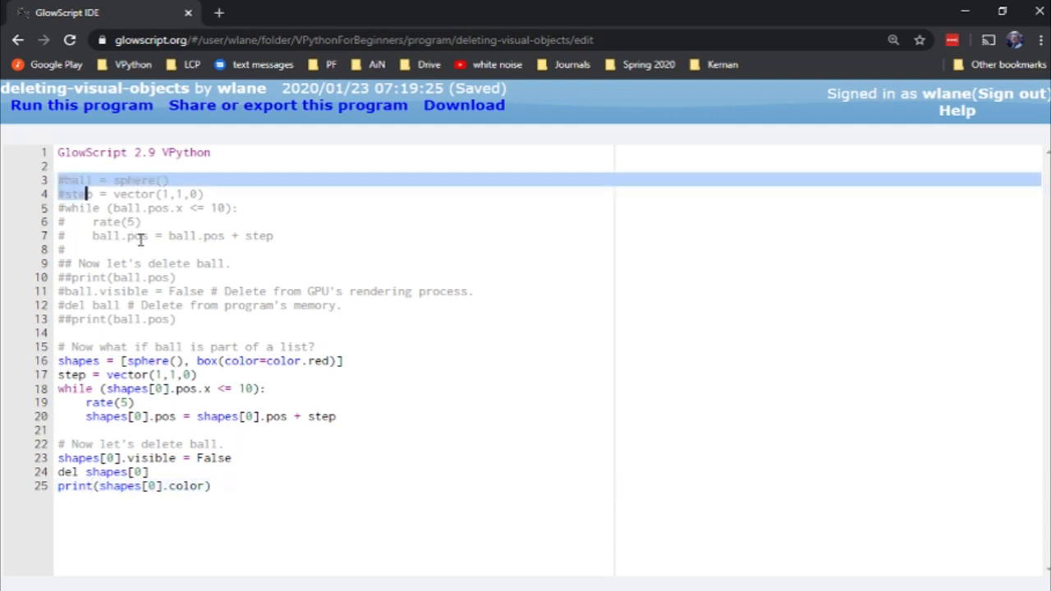
{"action": "left_click_drag", "start_coordinate": [84, 194], "coordinate": [175, 320]}
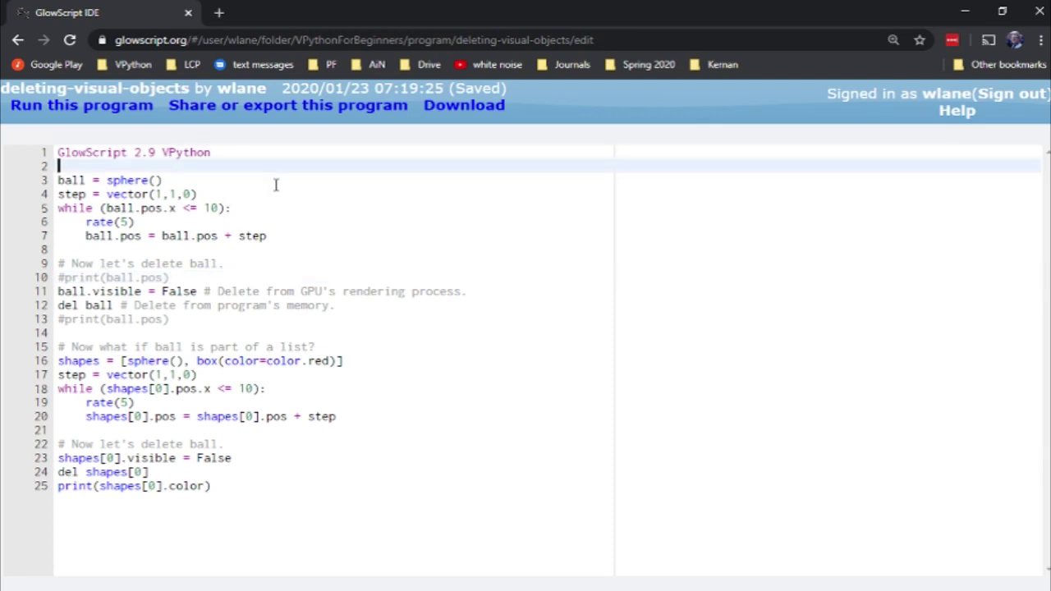
{"action": "mouse_move", "coordinate": [82, 368]}
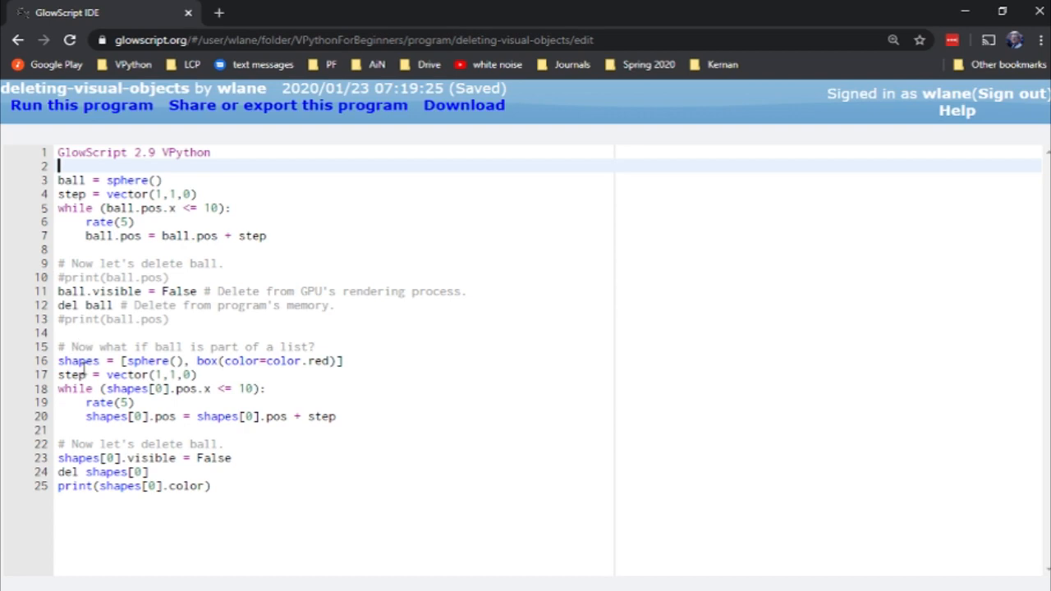